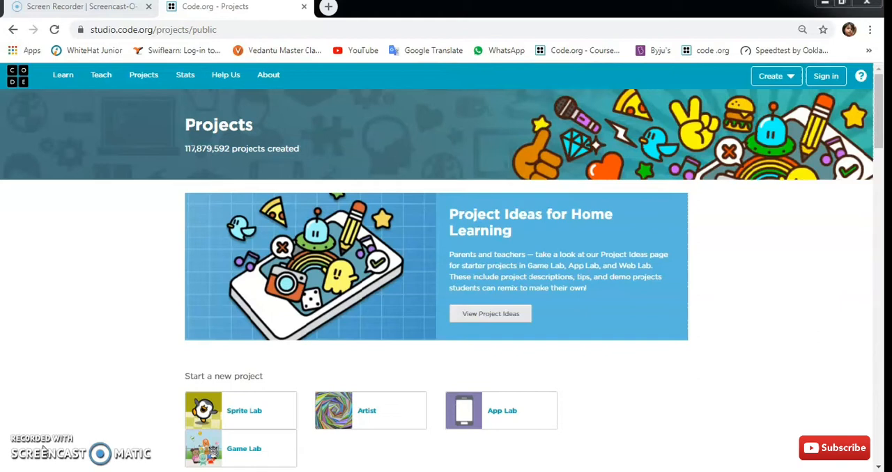
mouse_move(416, 410)
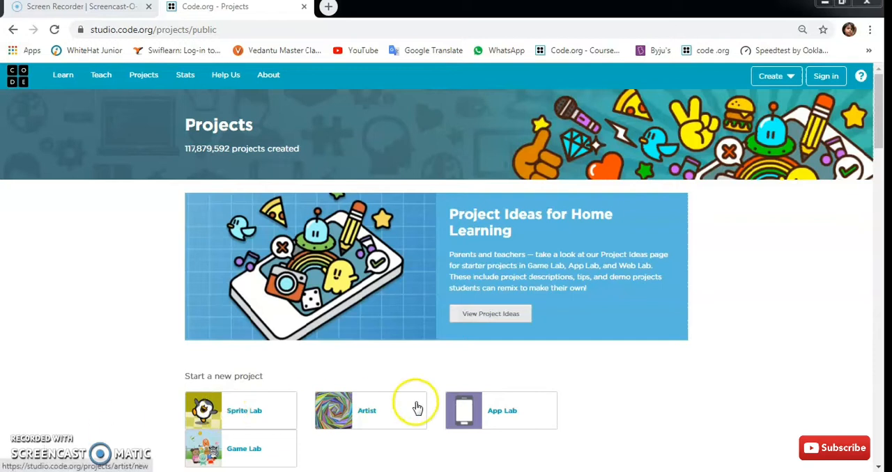
mouse_move(488, 418)
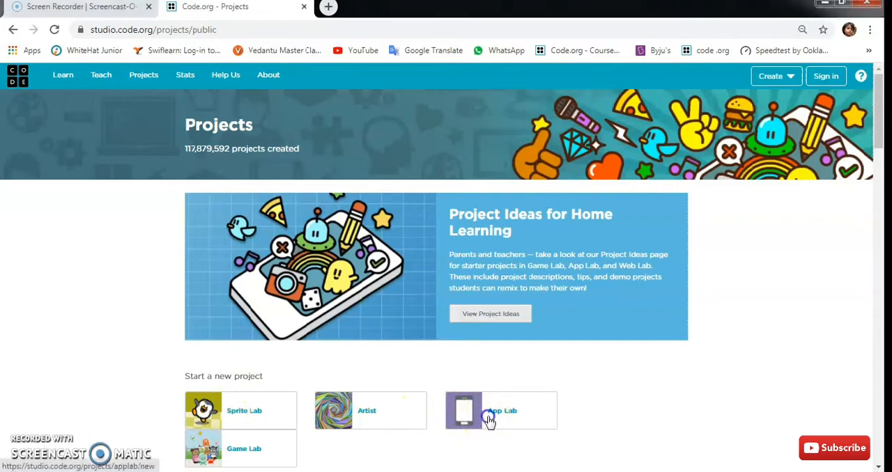
- Start a new App Lab project and sign in with the saved account credentials
click(501, 410)
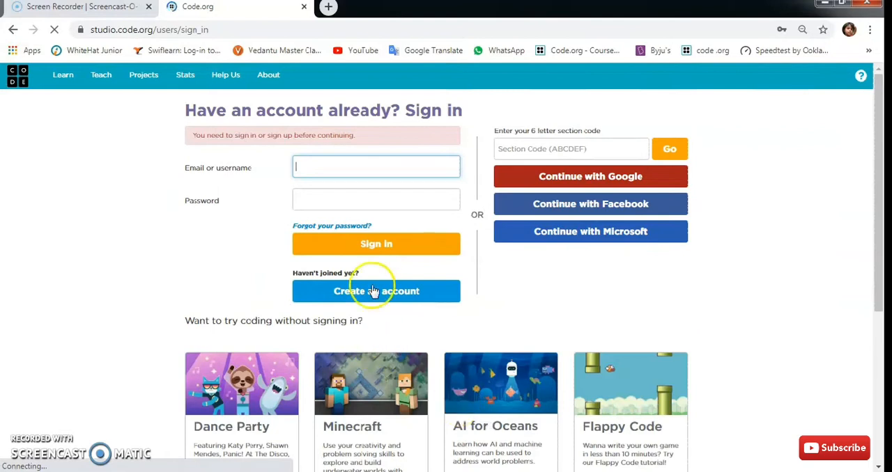
mouse_move(389, 171)
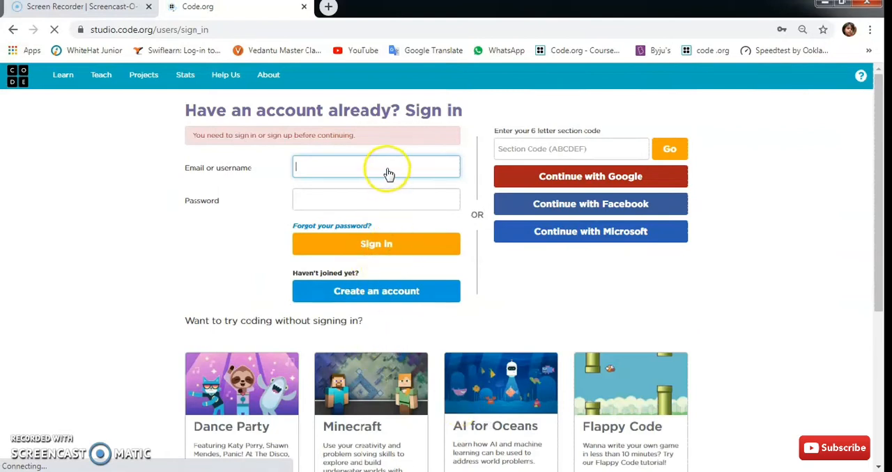
mouse_move(397, 248)
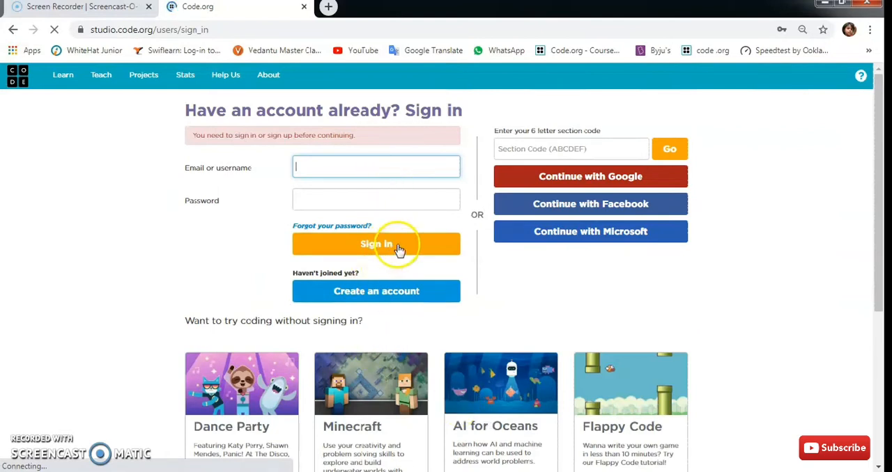
click(376, 166)
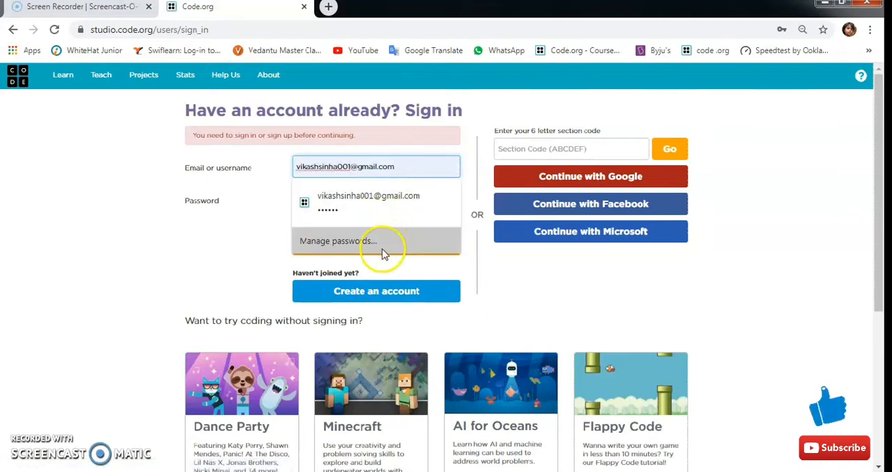
mouse_move(505, 286)
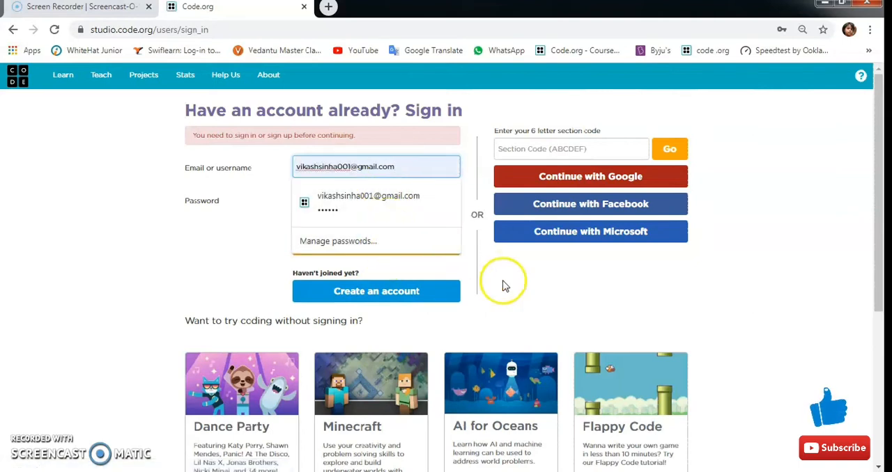
click(376, 243)
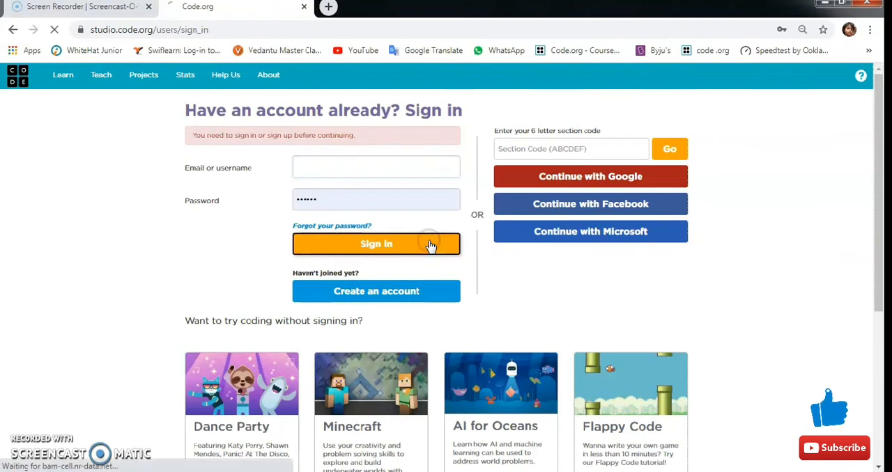
click(376, 244)
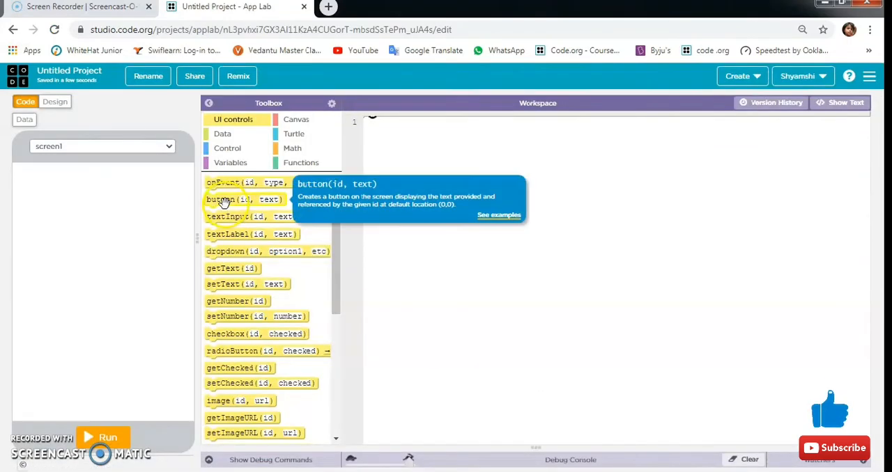
mouse_move(95, 100)
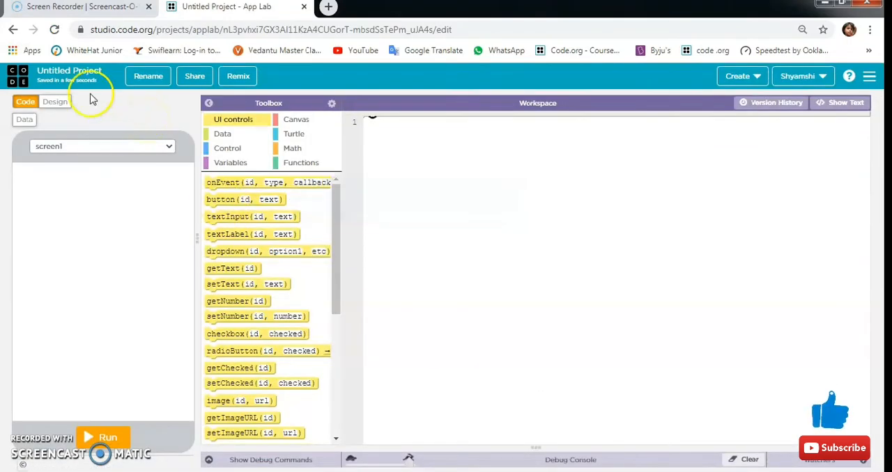
- In Design mode, rename the default screen id from screen1 to mainscreen
click(54, 102)
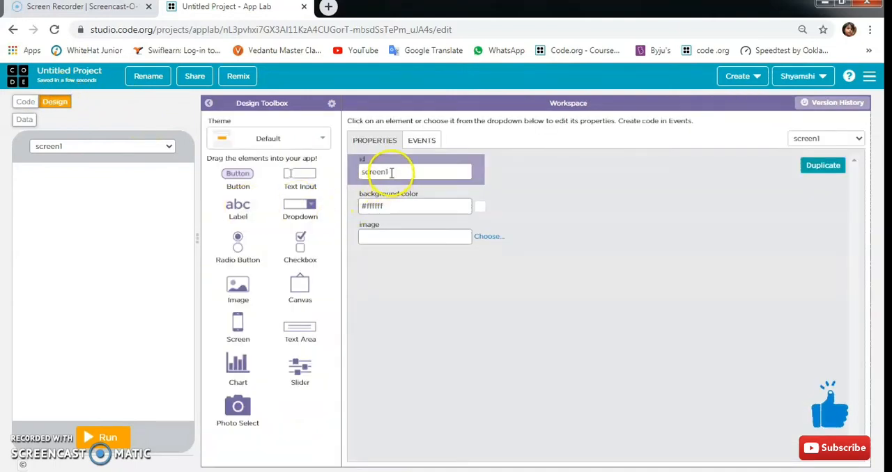
key(Backspace)
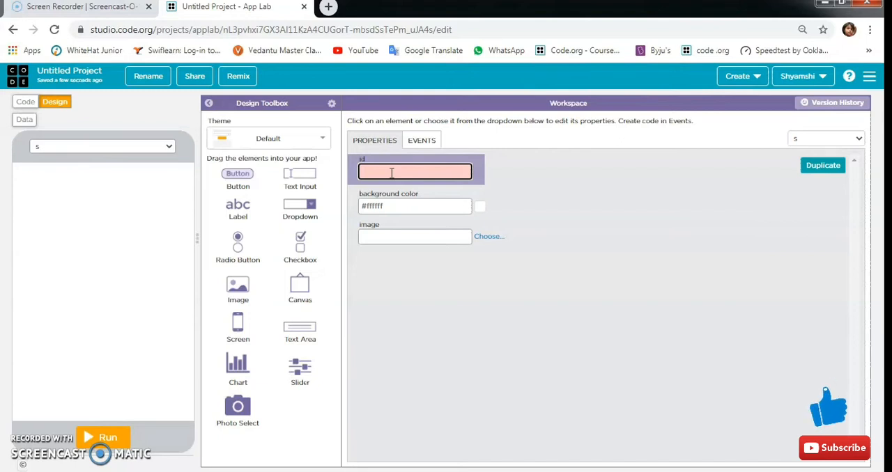
text(ma)
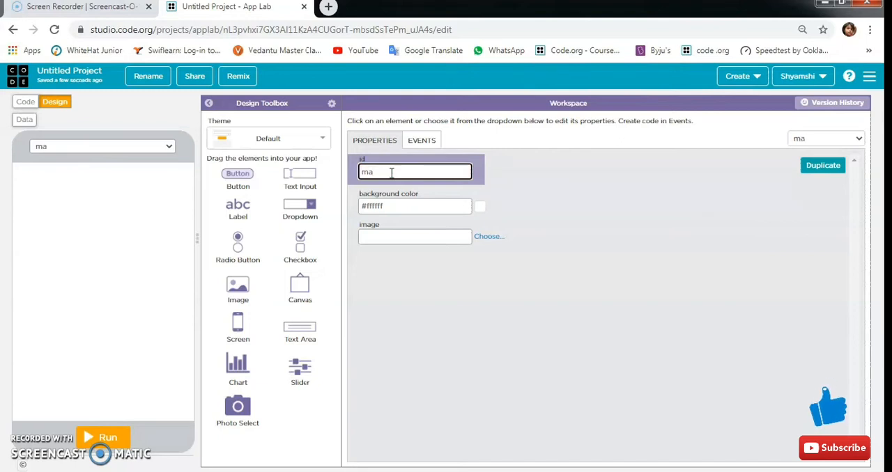
text(ins)
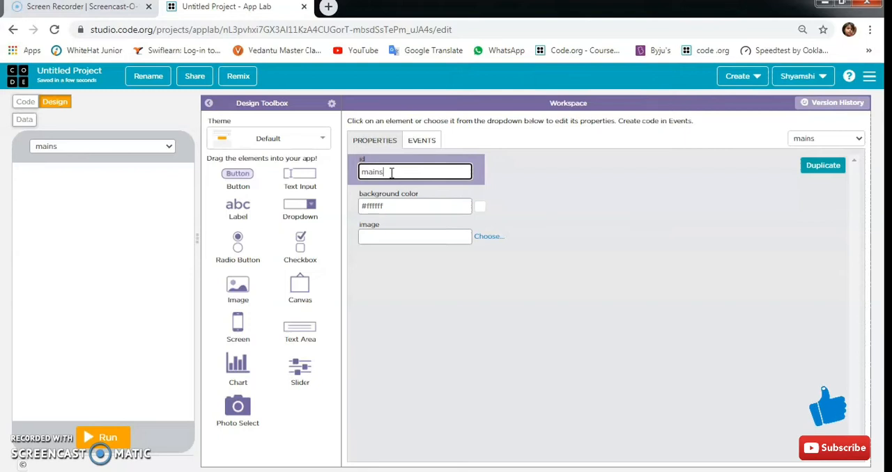
text(cree)
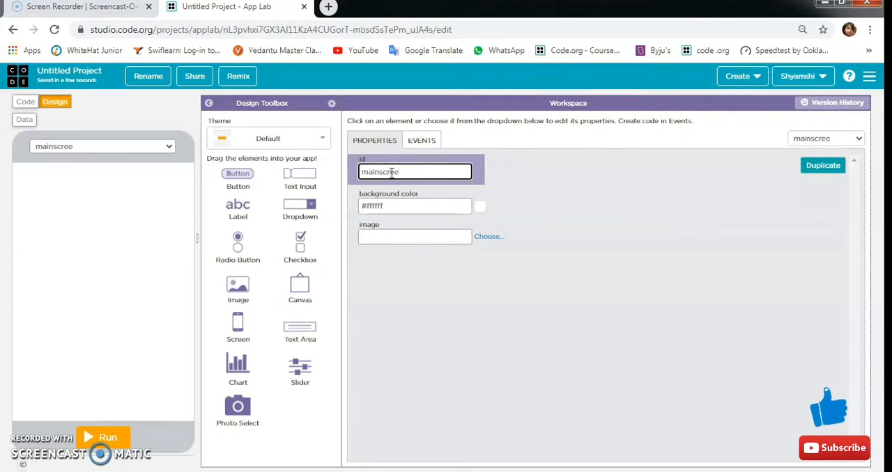
text(n)
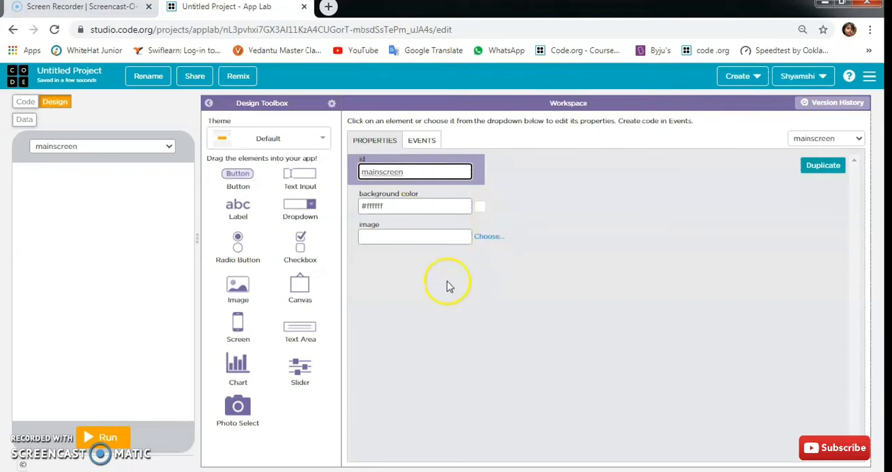
mouse_move(170, 147)
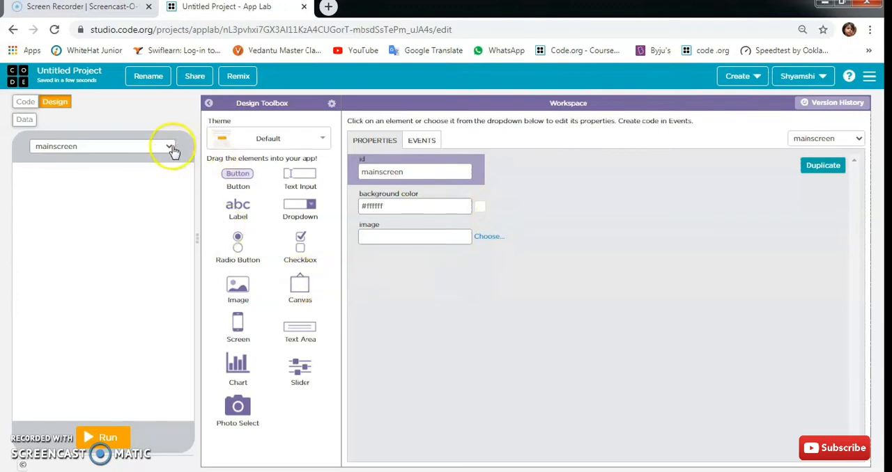
- Add a second screen and give it the id screenstudy
click(167, 146)
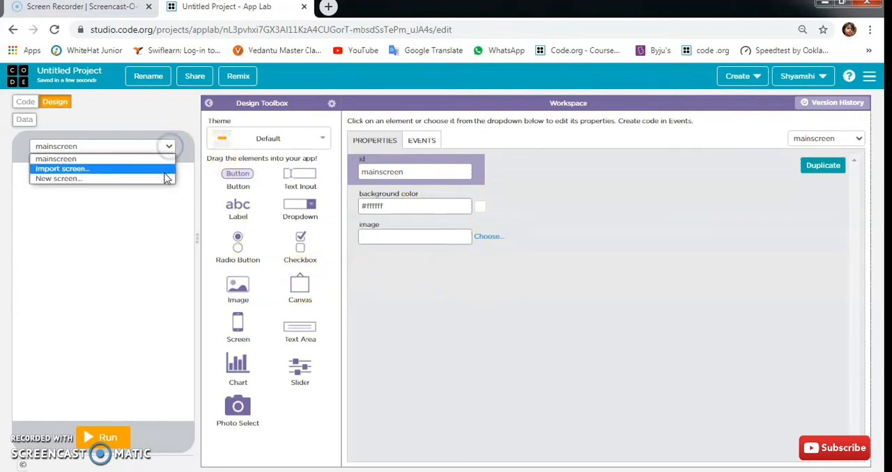
click(59, 178)
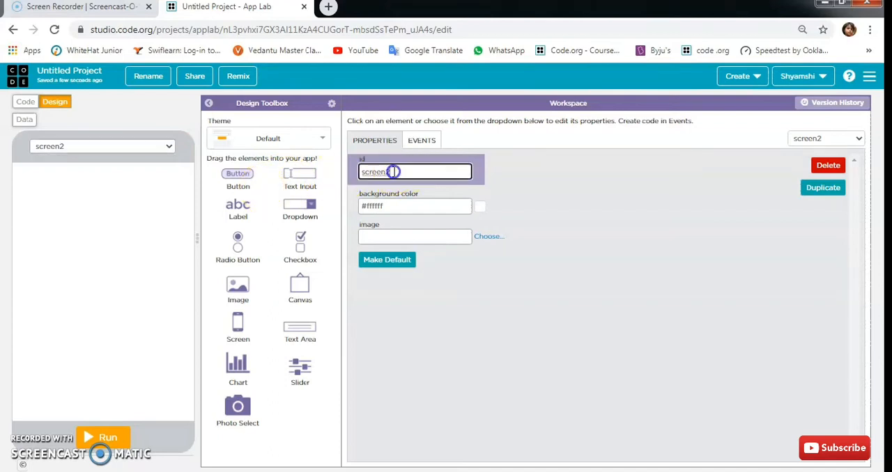
text(screens)
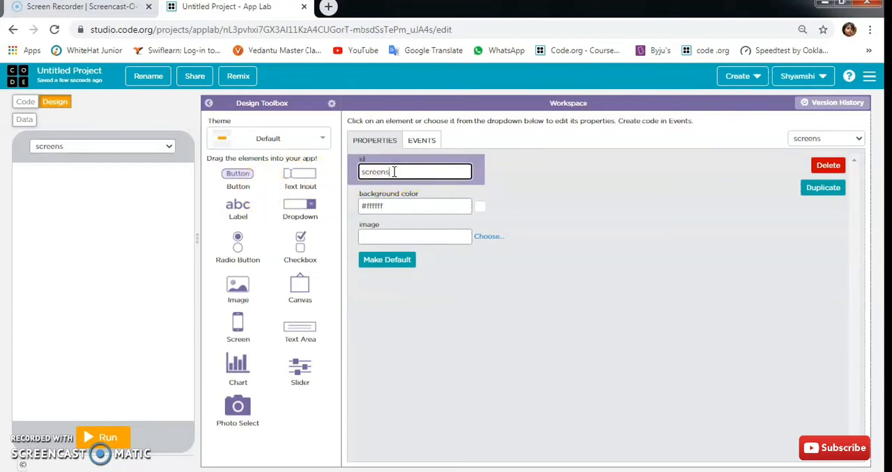
text(t)
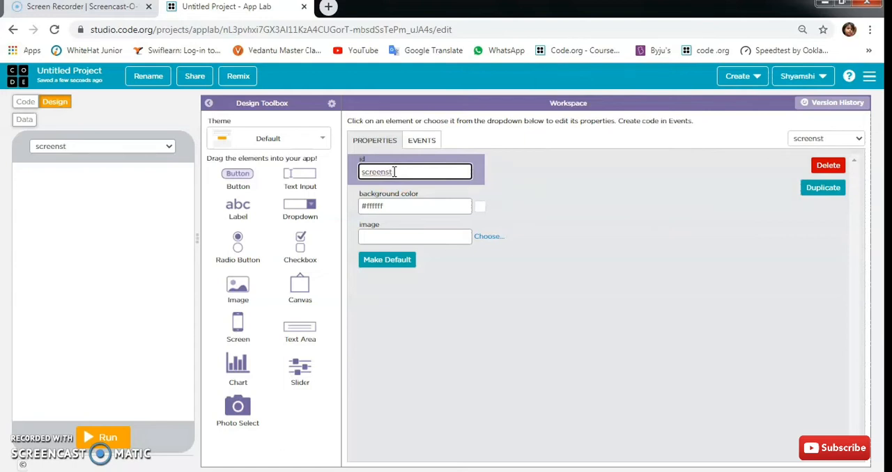
text(udy)
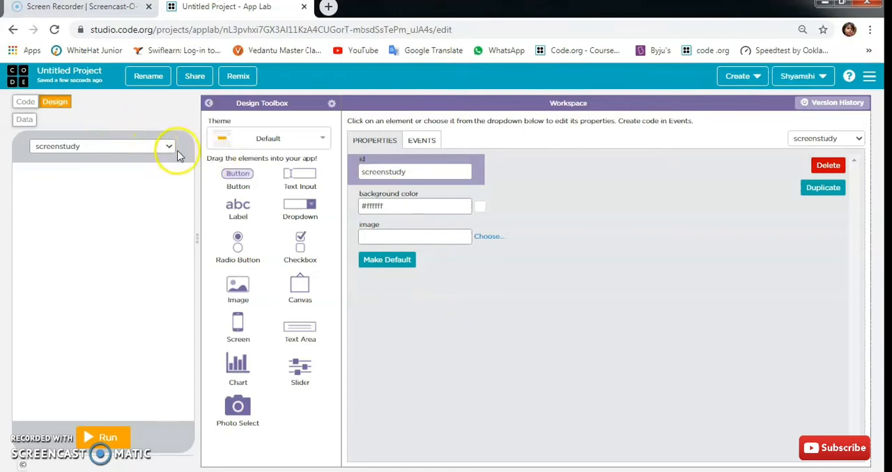
mouse_move(300, 178)
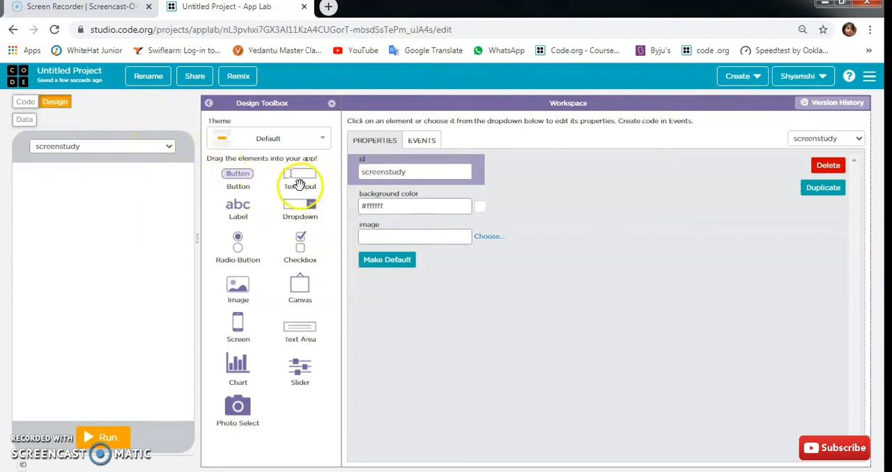
- Place a text input and a button on screenstudy, giving the button the id buttongenrate
drag(299, 177, 95, 215)
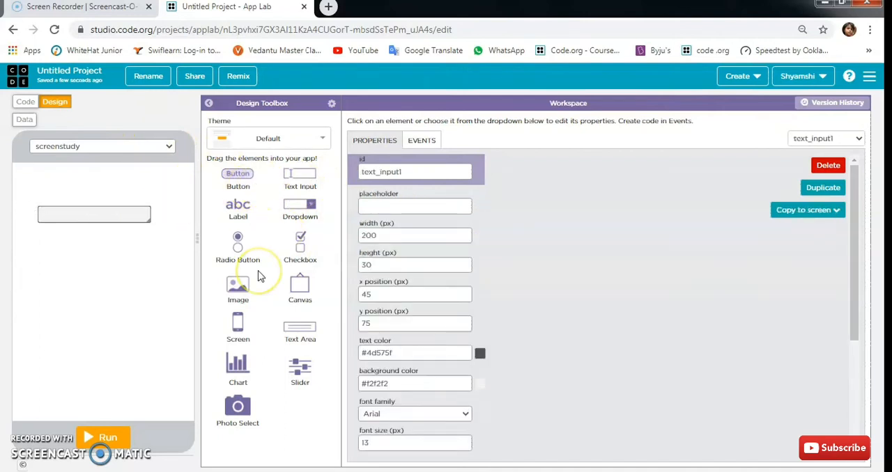
mouse_move(269, 348)
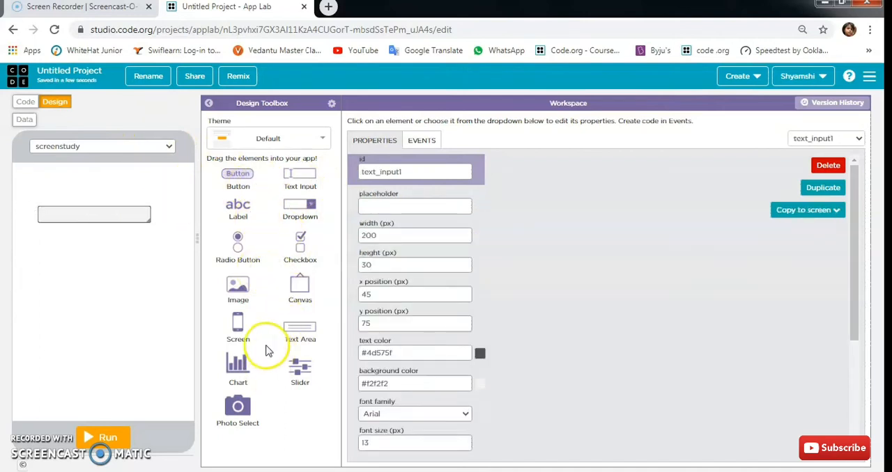
drag(237, 173, 161, 278)
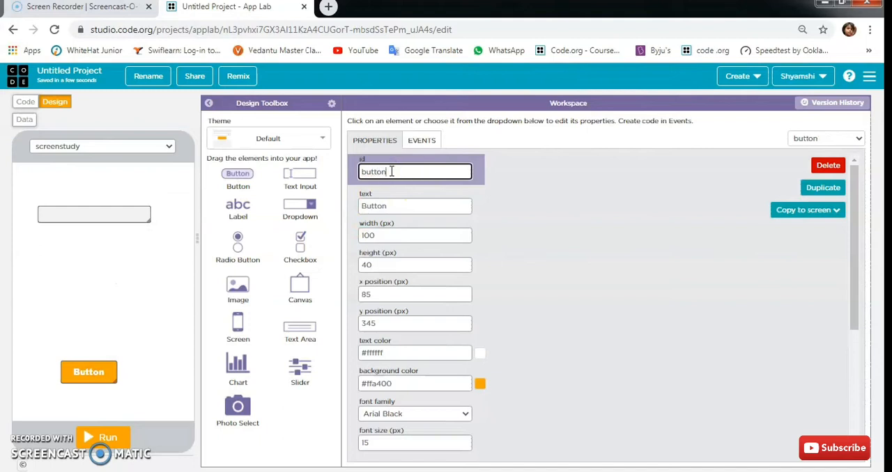
text(ge)
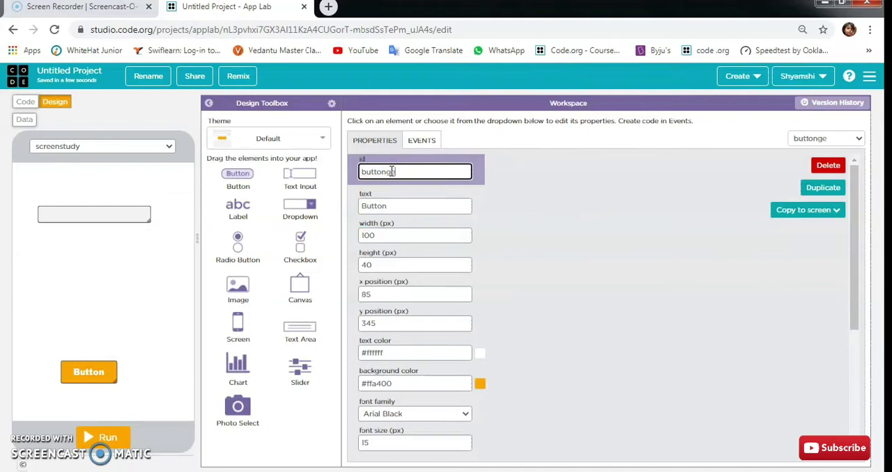
text(nrat)
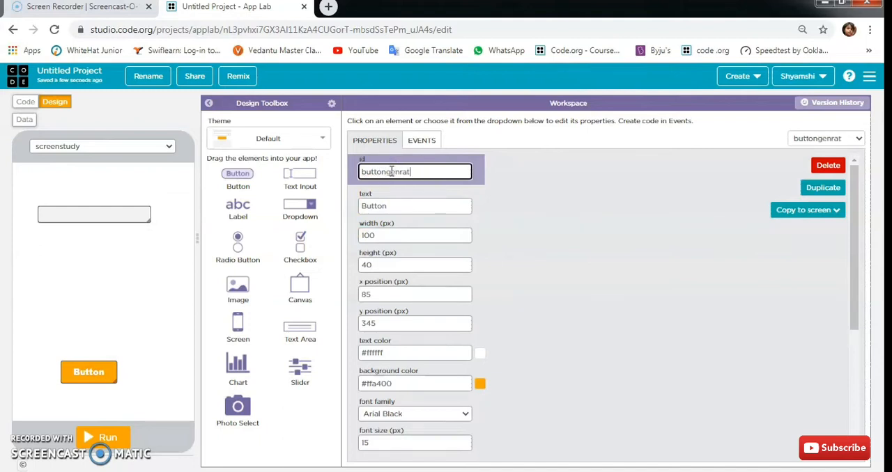
- Set the button's label text to 'Genrate table'
click(415, 206)
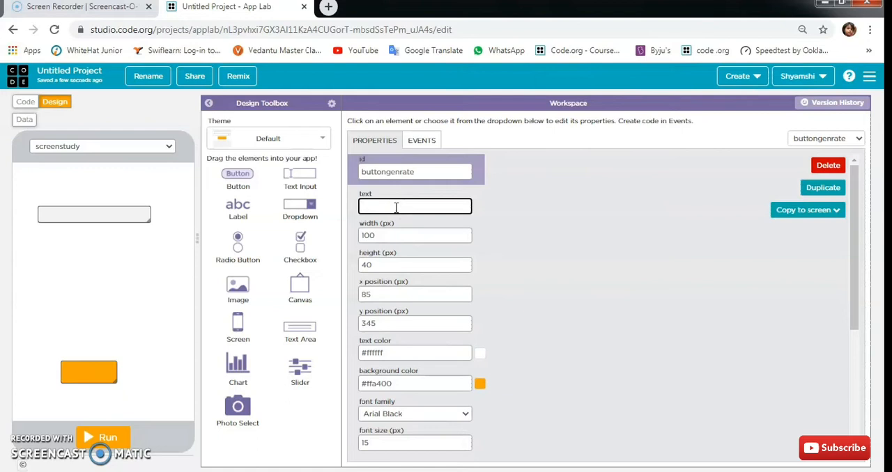
text(G)
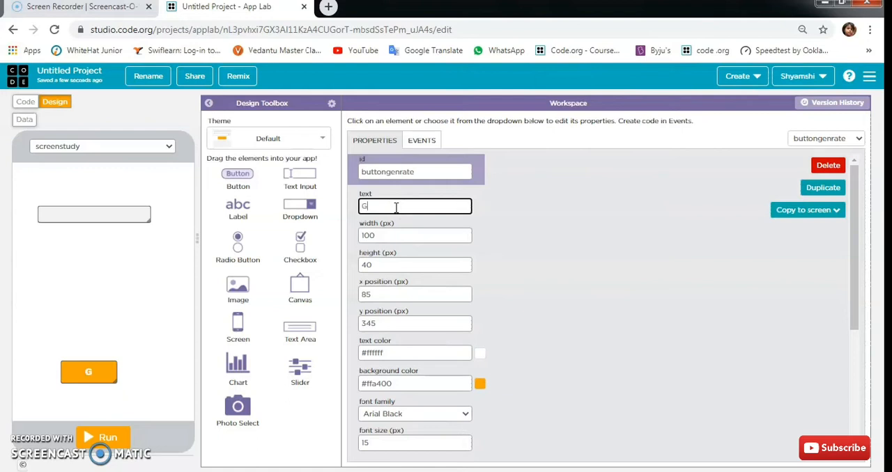
text(enra)
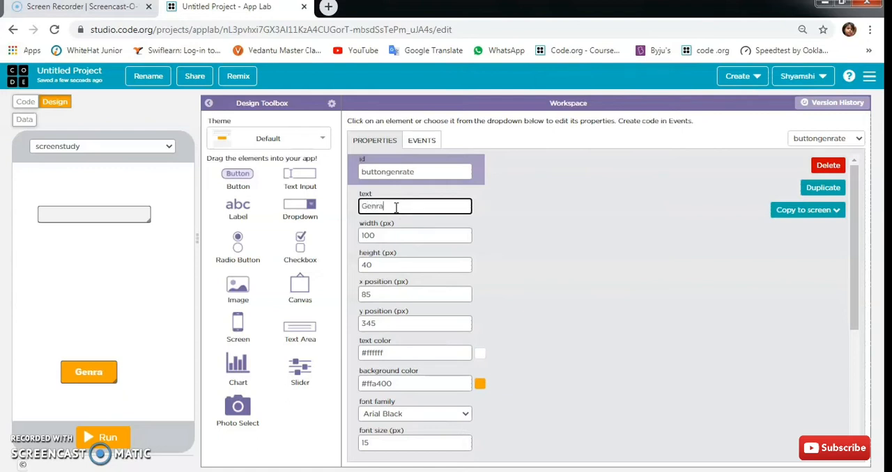
text(te)
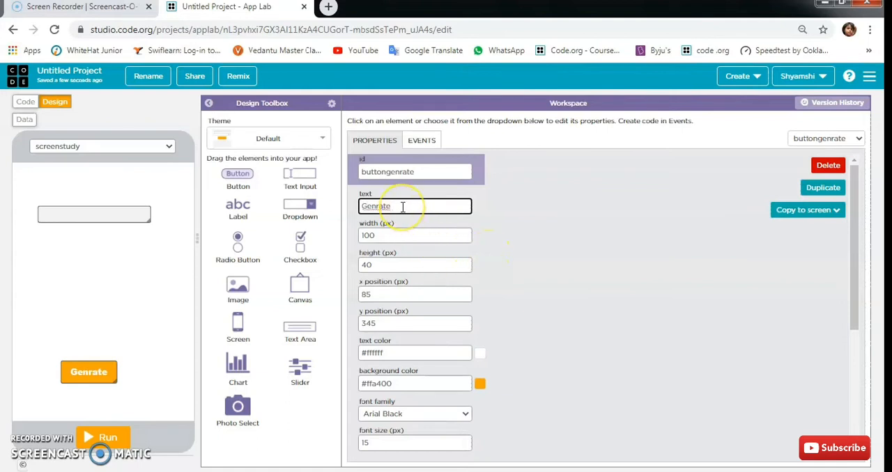
text(ta)
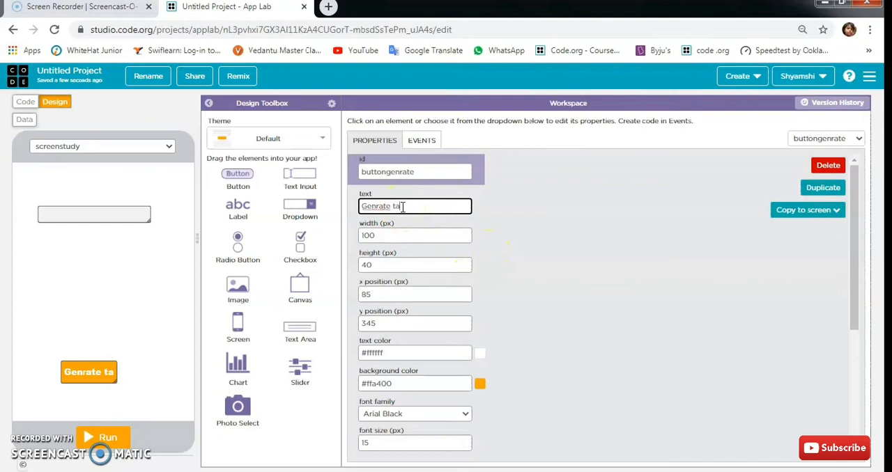
text(bl)
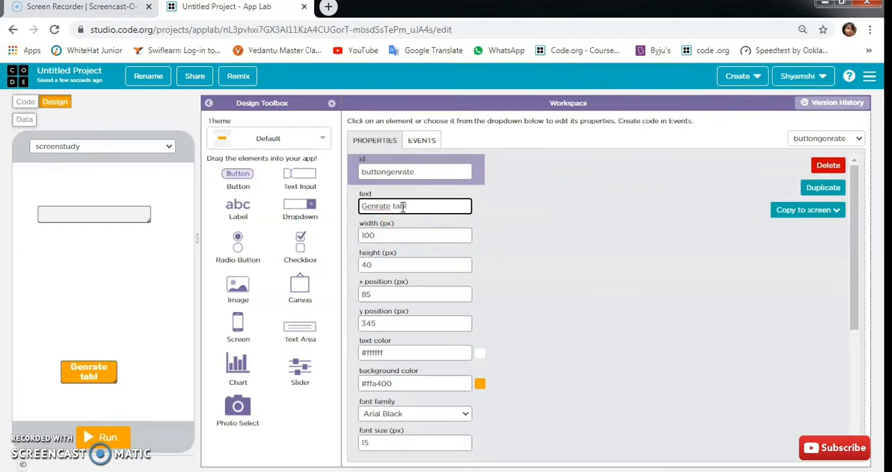
text(e)
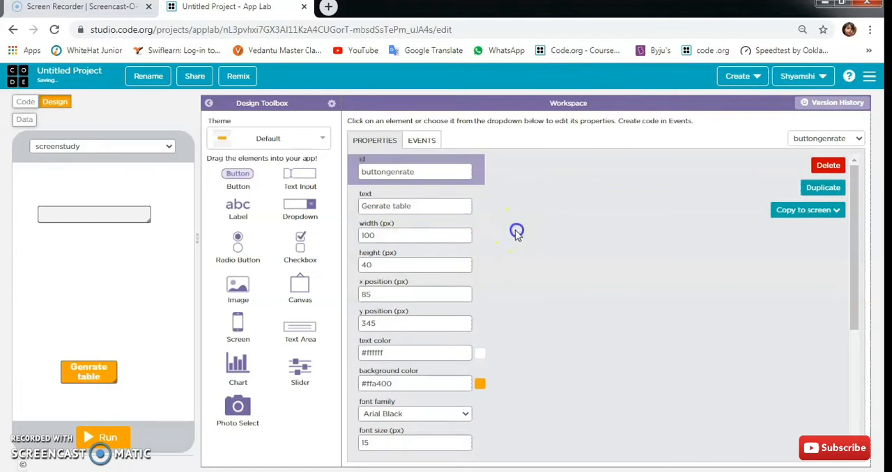
click(167, 147)
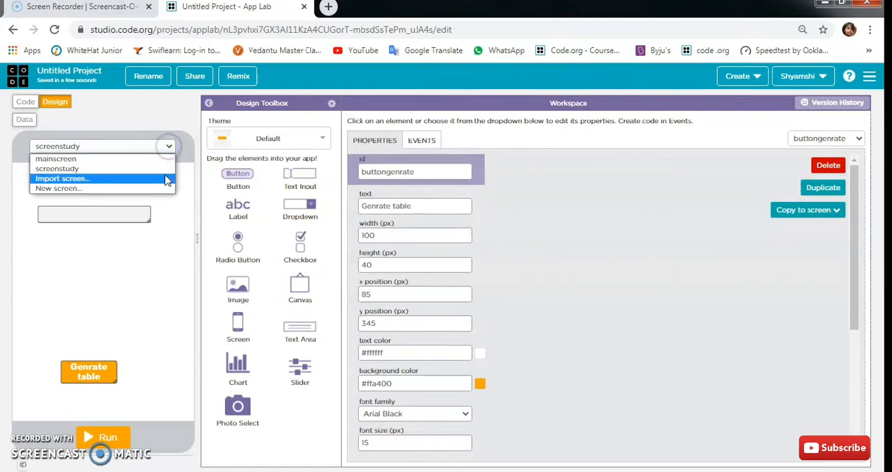
- Add a button to mainscreen with id buttonstudy and label 'Study'
click(56, 159)
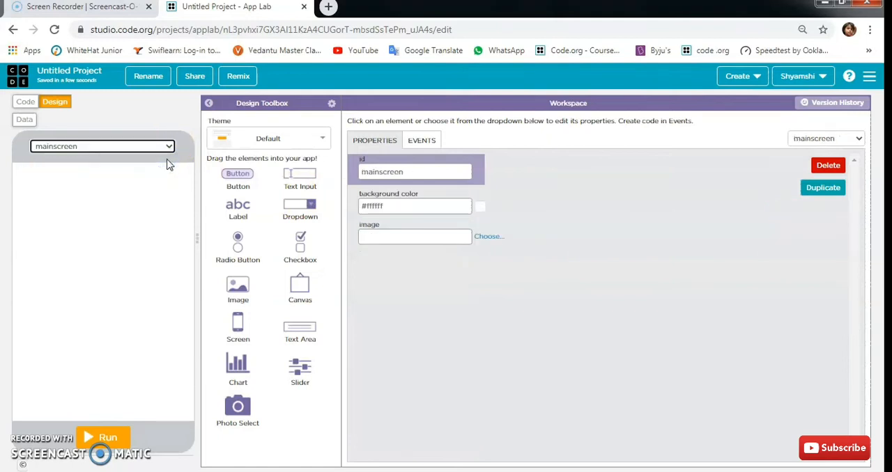
drag(237, 173, 91, 320)
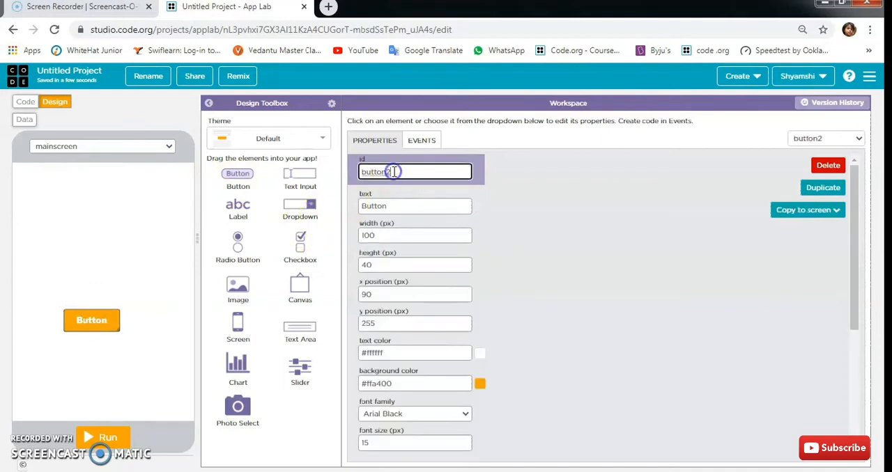
key(Backspace)
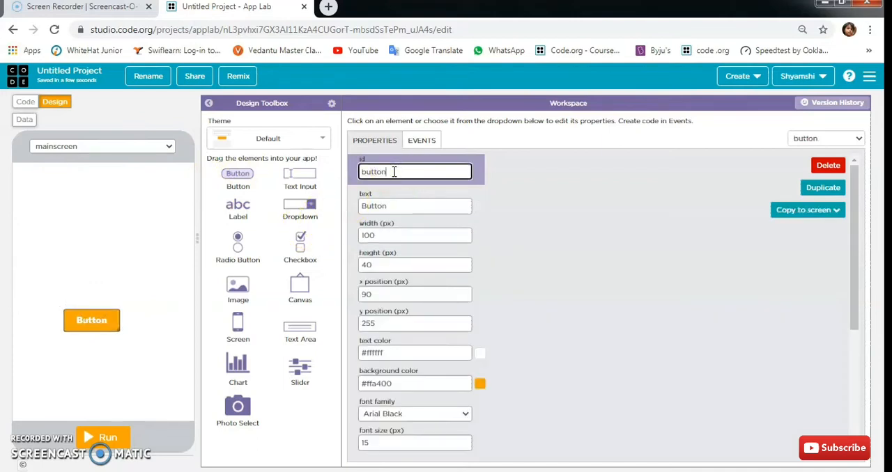
text(st)
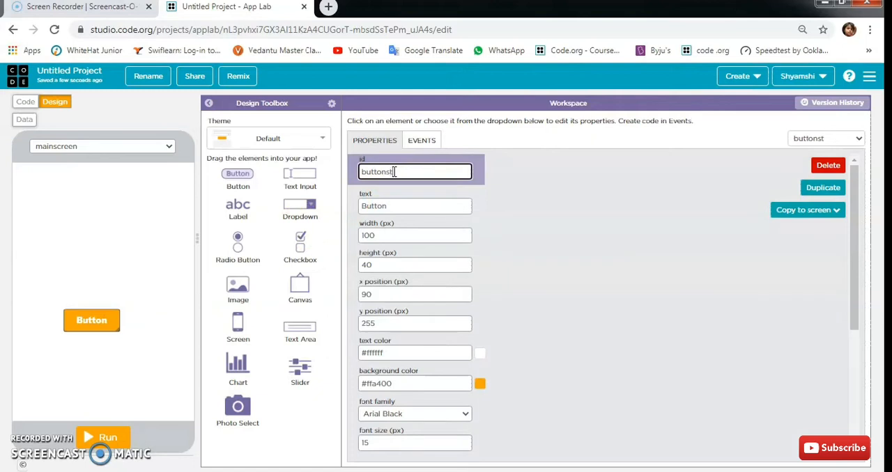
text(ud)
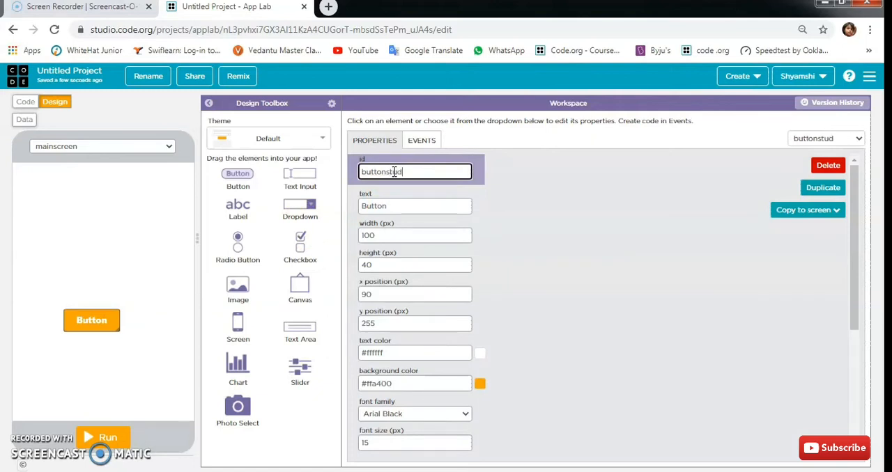
text(y)
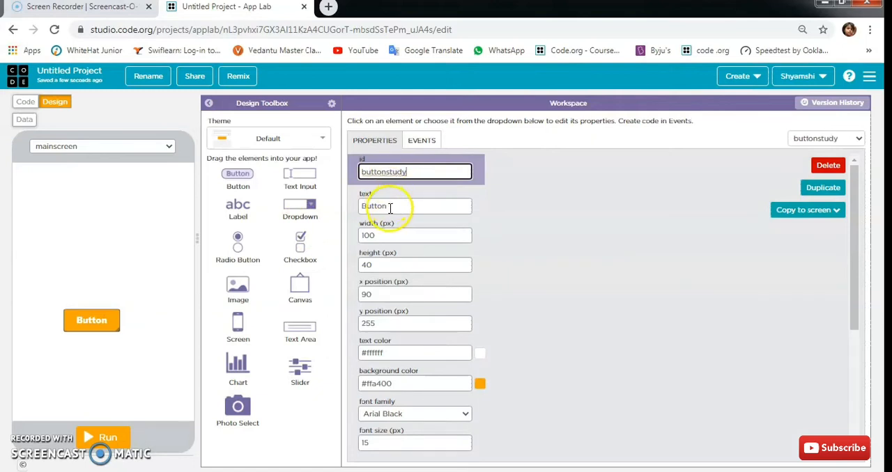
text(B)
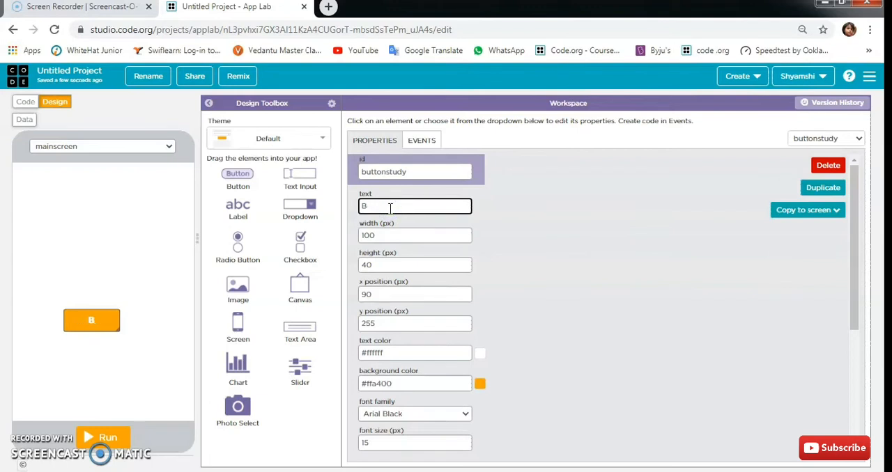
key(Backspace)
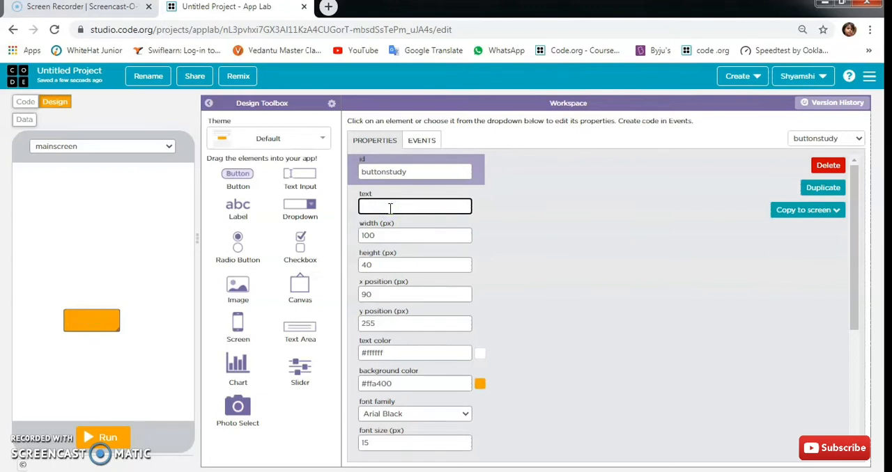
text(St)
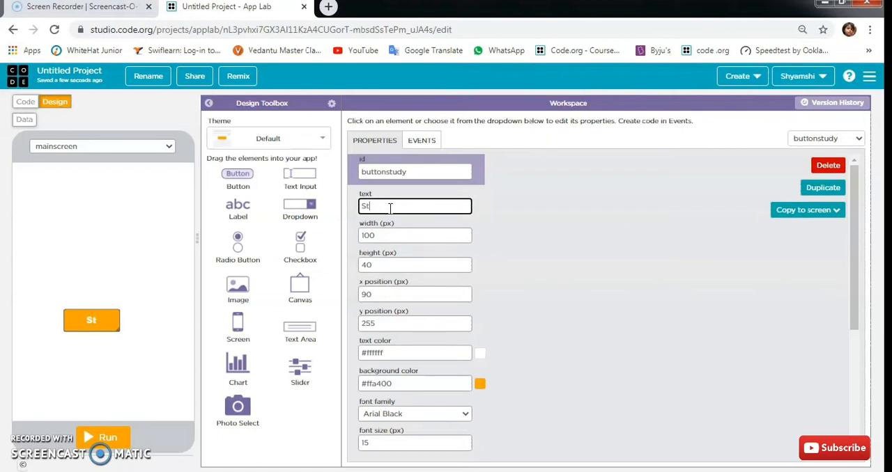
text(udy)
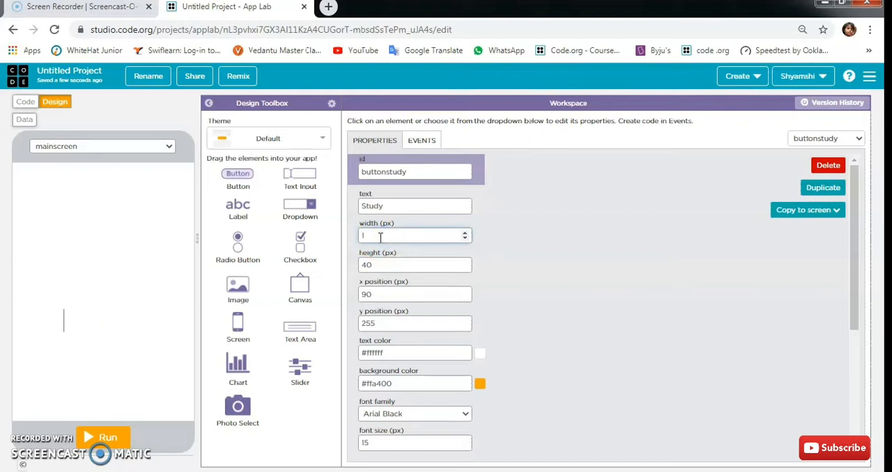
- Make the Study button 170×170, move it up near x 65 y 110, and set font size 20
text(170)
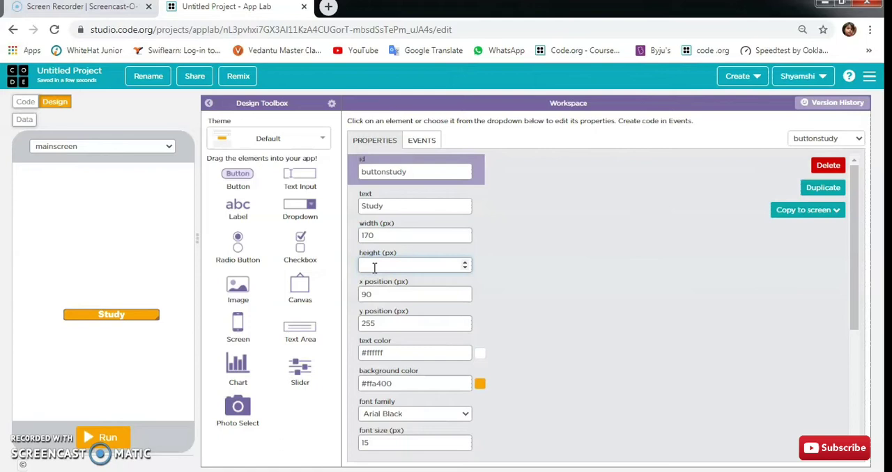
text(170)
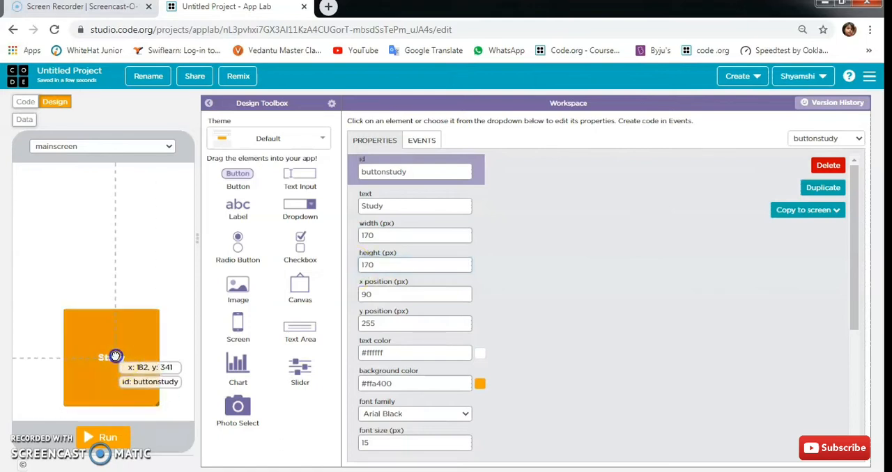
drag(112, 356, 98, 273)
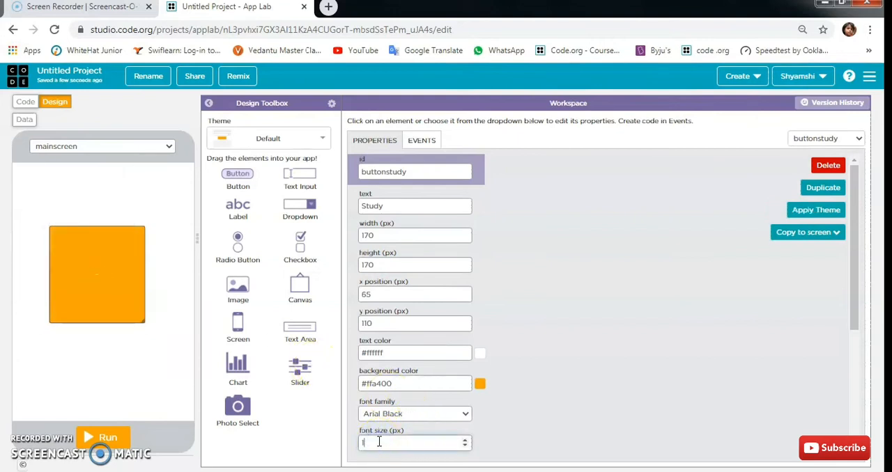
text(20)
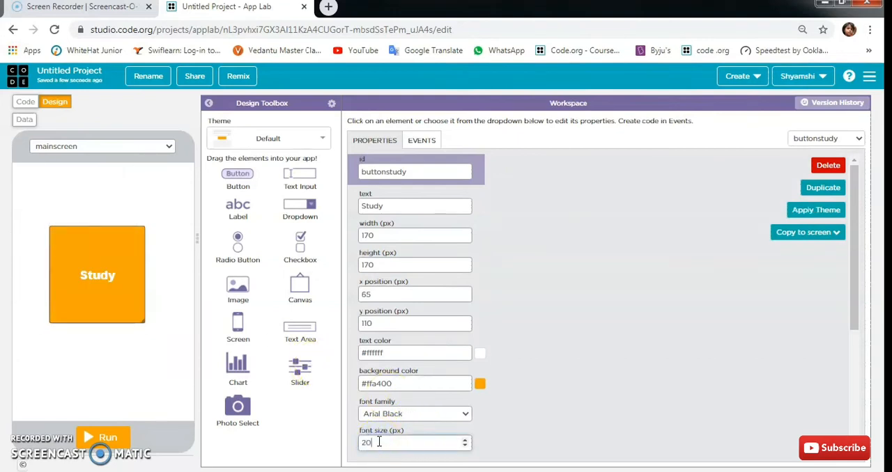
mouse_move(237, 209)
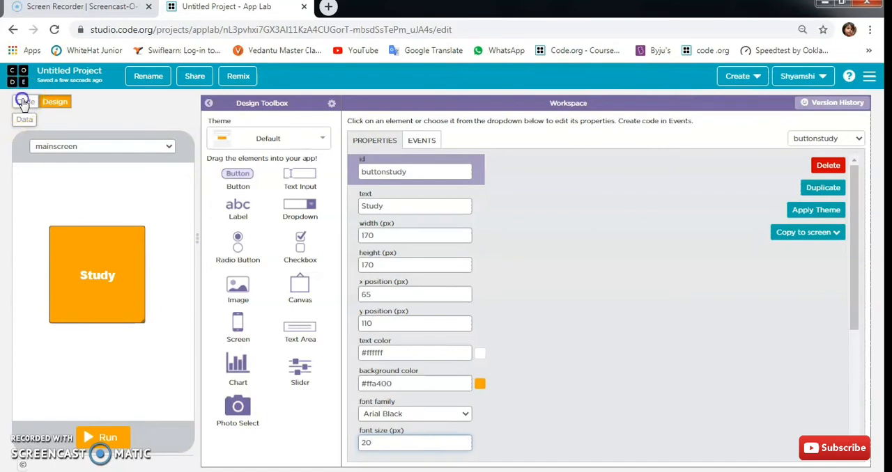
- Add setScreen("mainscreen") as the program's first line in the code workspace
click(25, 102)
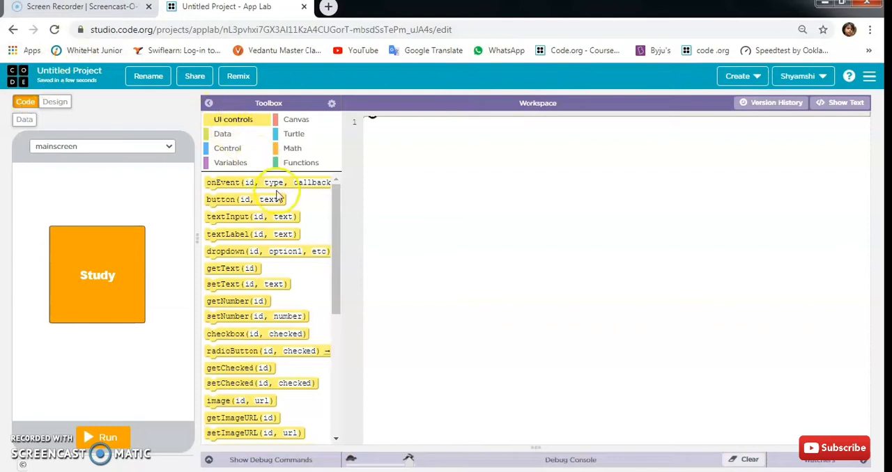
mouse_move(334, 240)
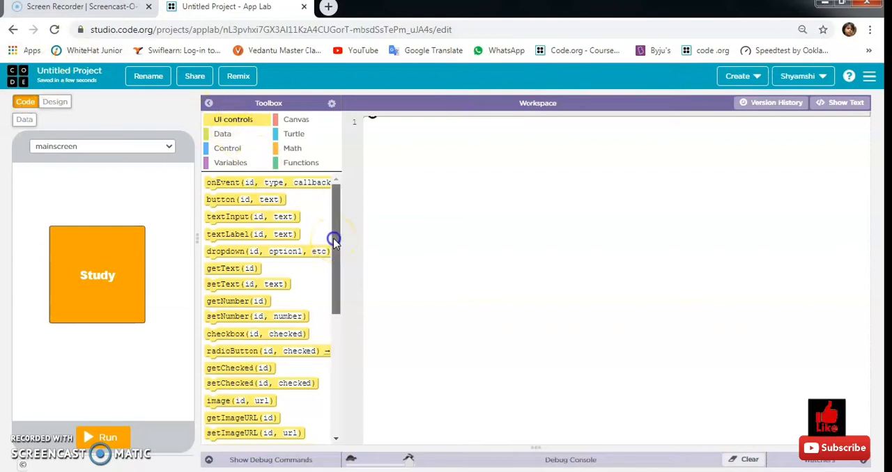
scroll(down, 3)
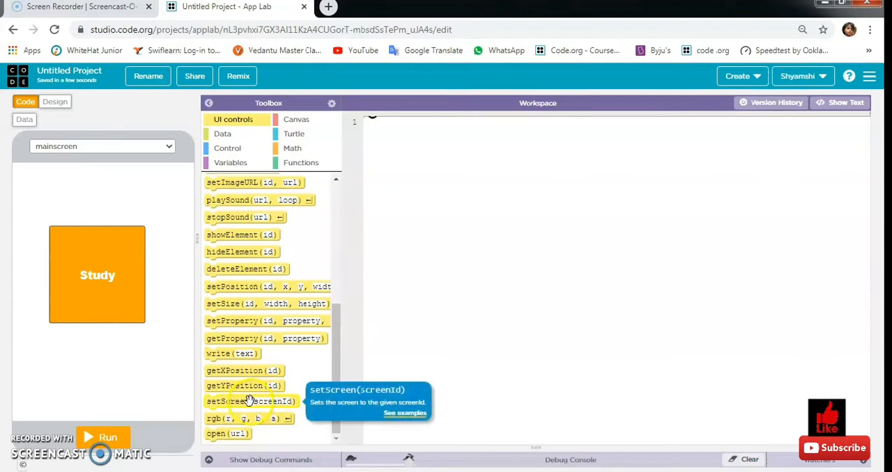
drag(251, 401, 448, 153)
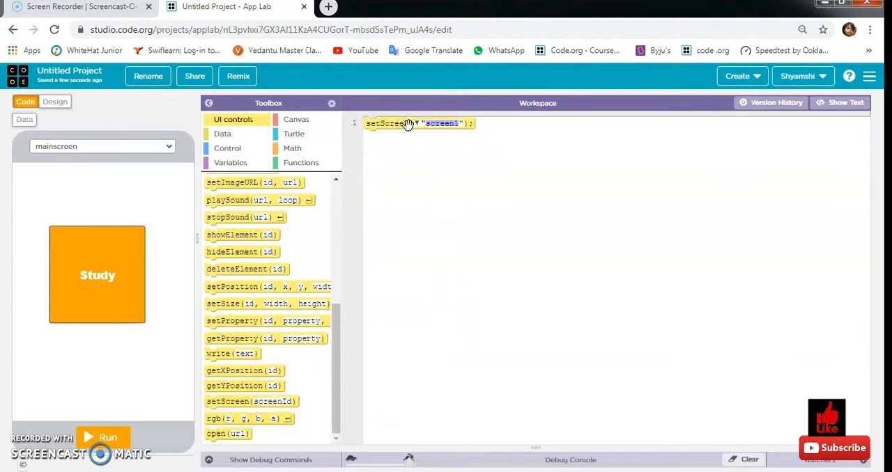
click(440, 122)
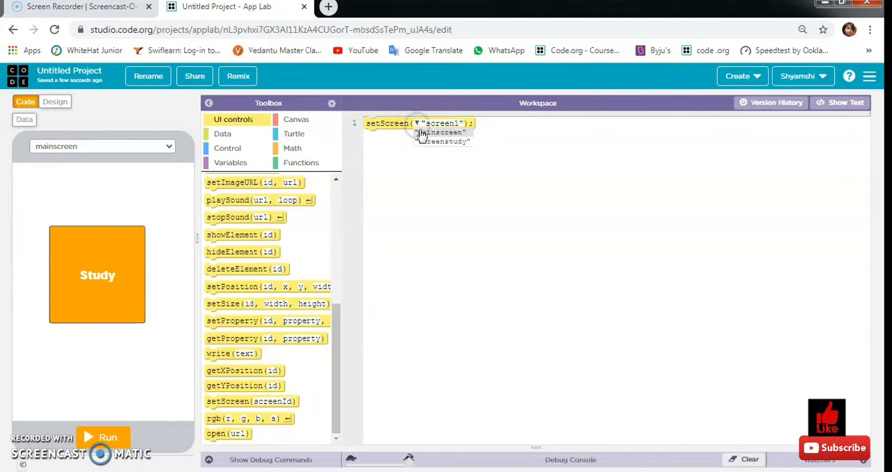
click(441, 132)
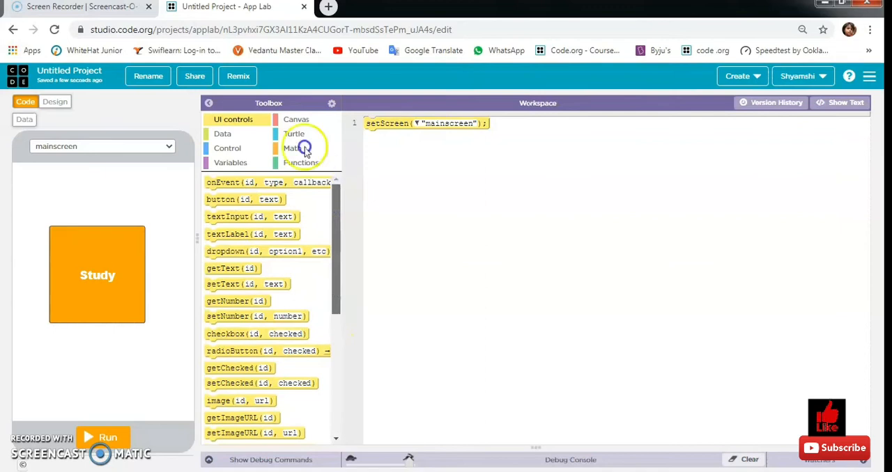
mouse_move(223, 181)
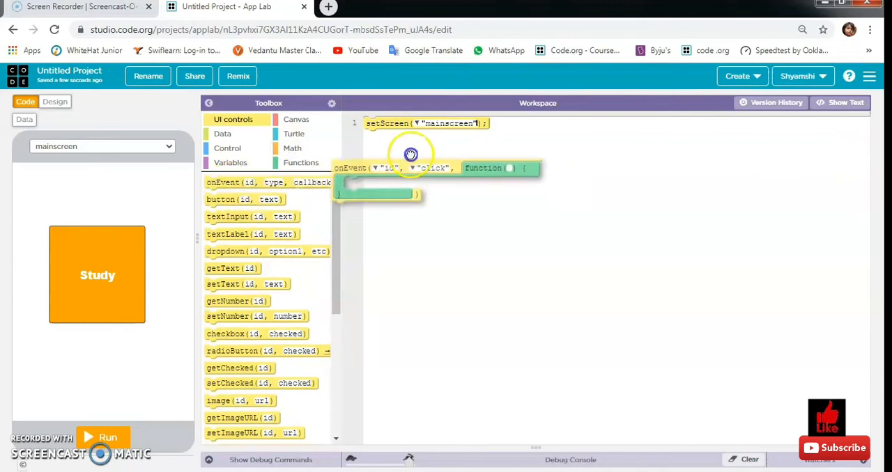
- Add an onEvent click handler responding to buttonstudy
drag(411, 167, 379, 138)
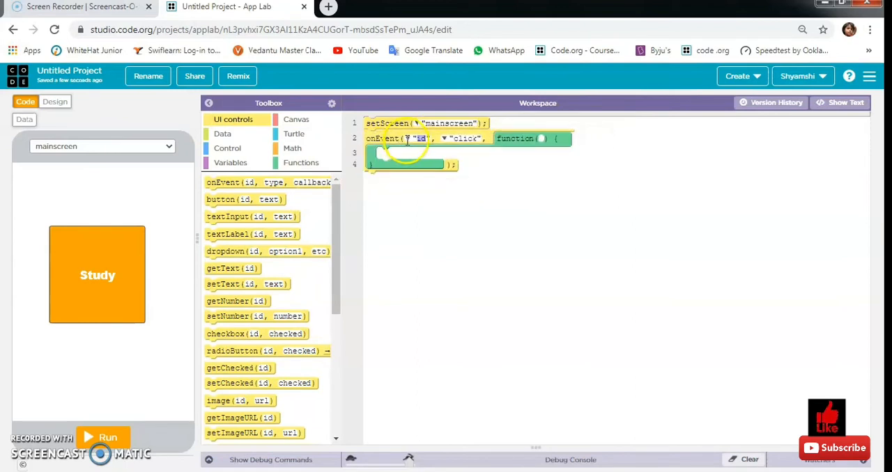
click(420, 138)
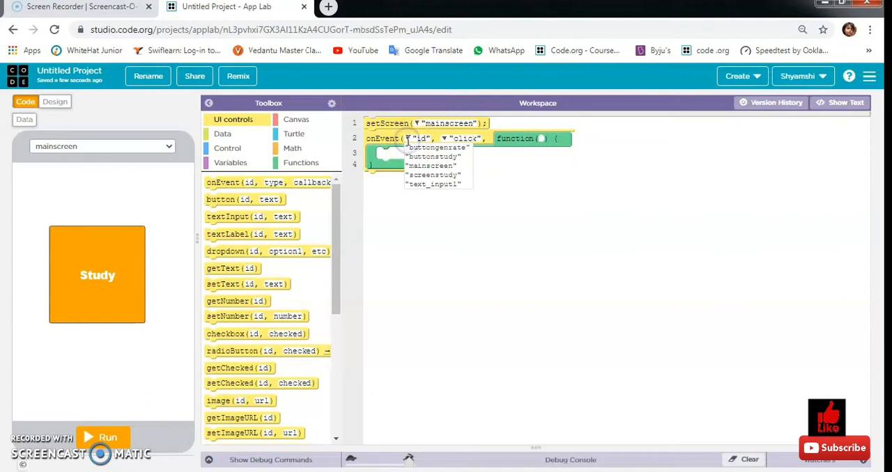
mouse_move(424, 175)
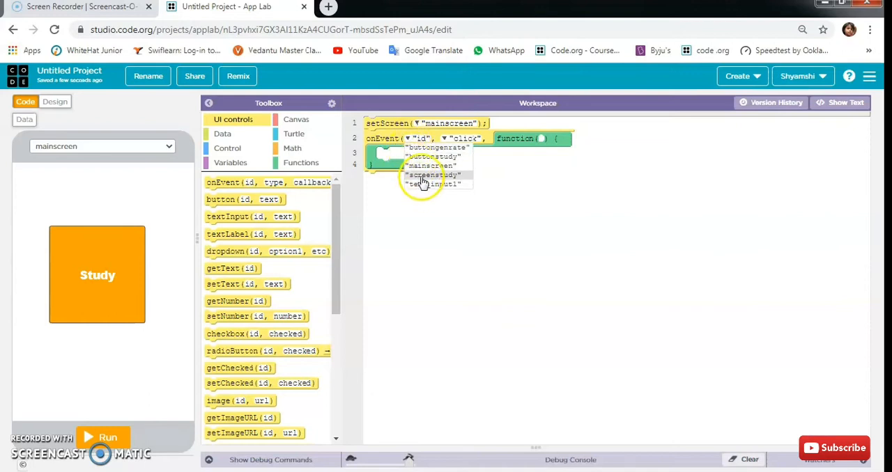
click(431, 156)
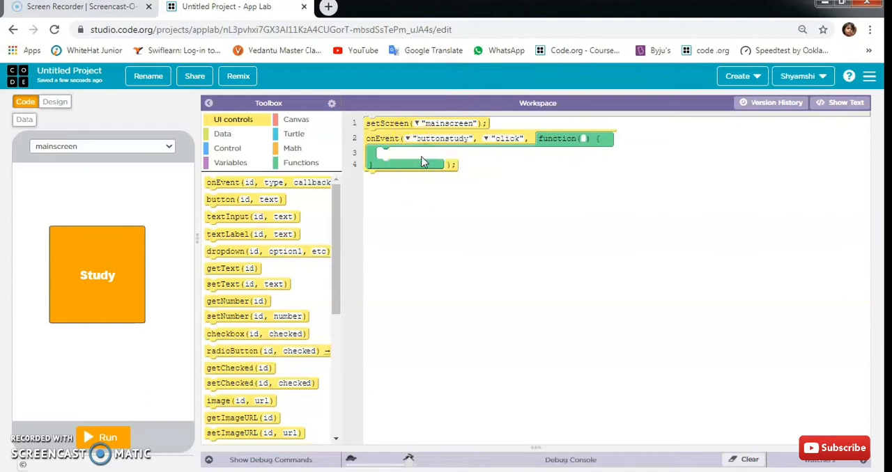
mouse_move(336, 284)
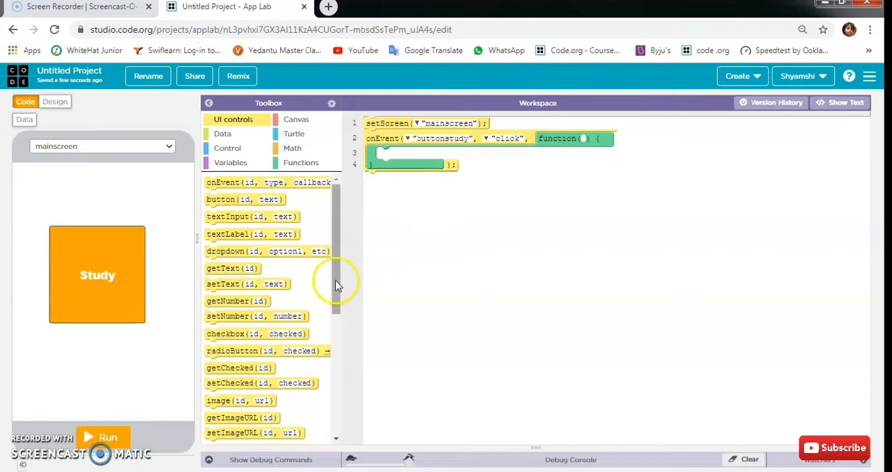
- Inside the handler, call setScreen("screenstudy")
scroll(down, 3)
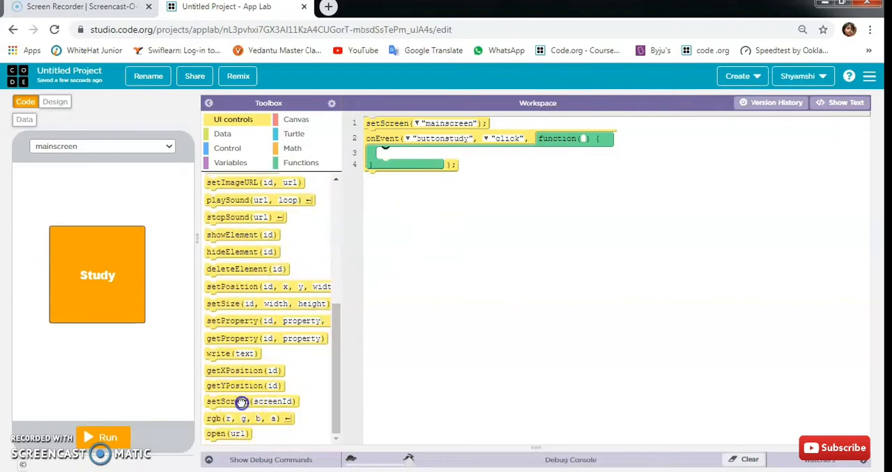
drag(251, 402, 411, 145)
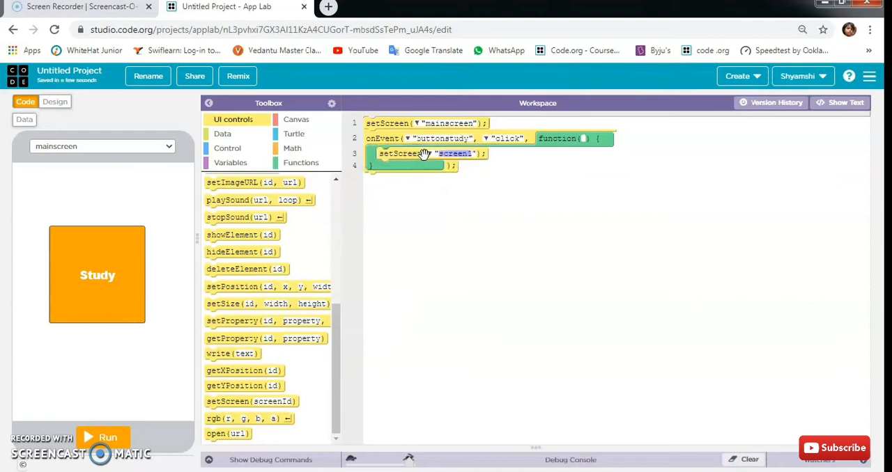
click(454, 153)
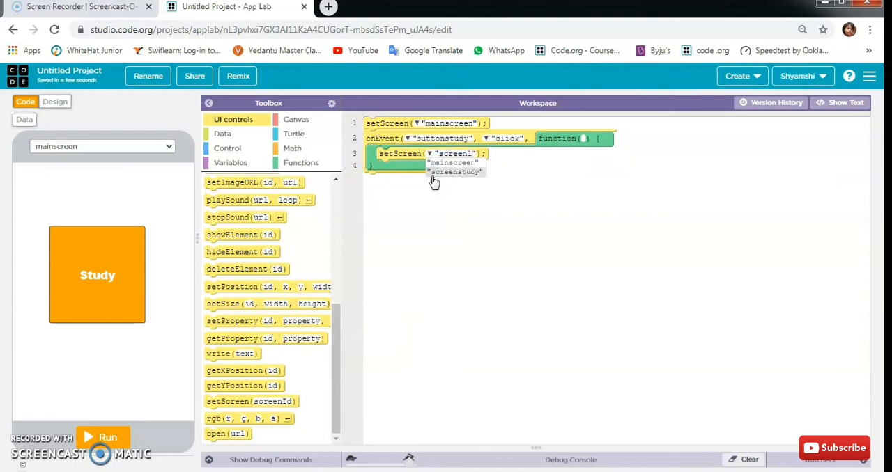
click(454, 172)
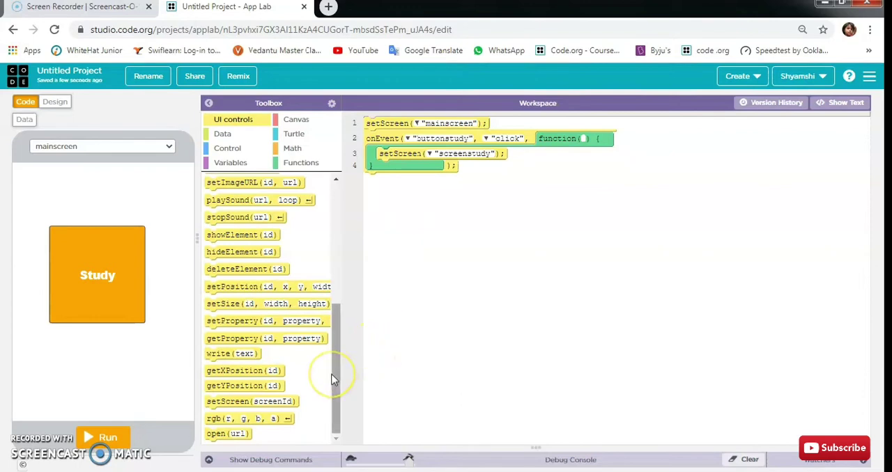
scroll(up, 3)
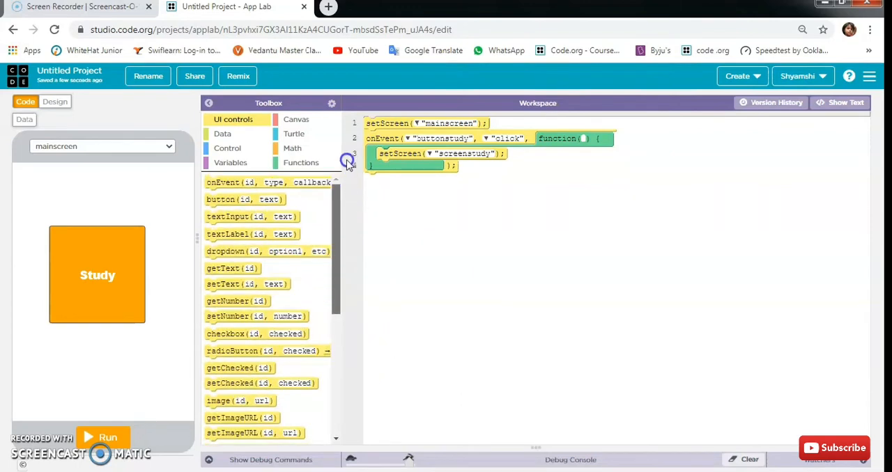
mouse_move(251, 251)
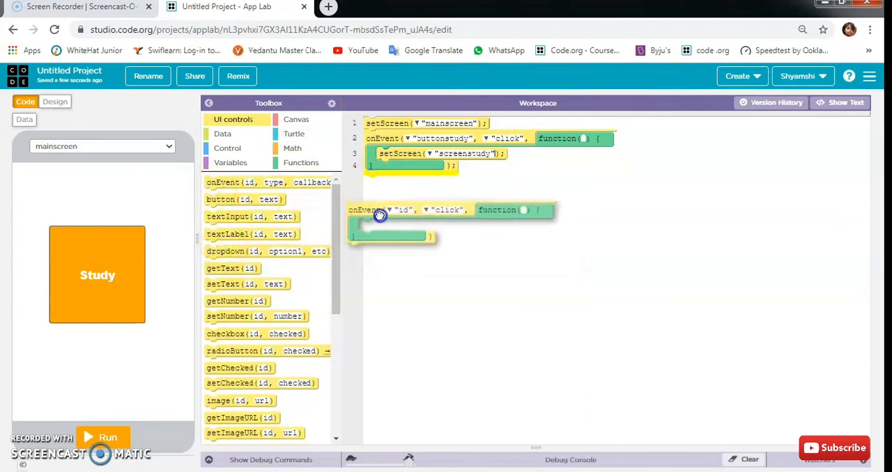
- Add a second onEvent click handler set to respond to buttongenerate
drag(379, 215, 373, 187)
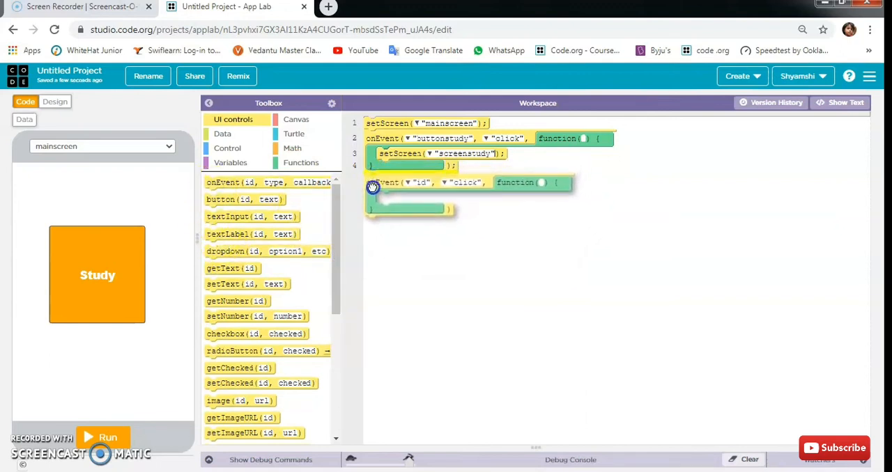
click(421, 181)
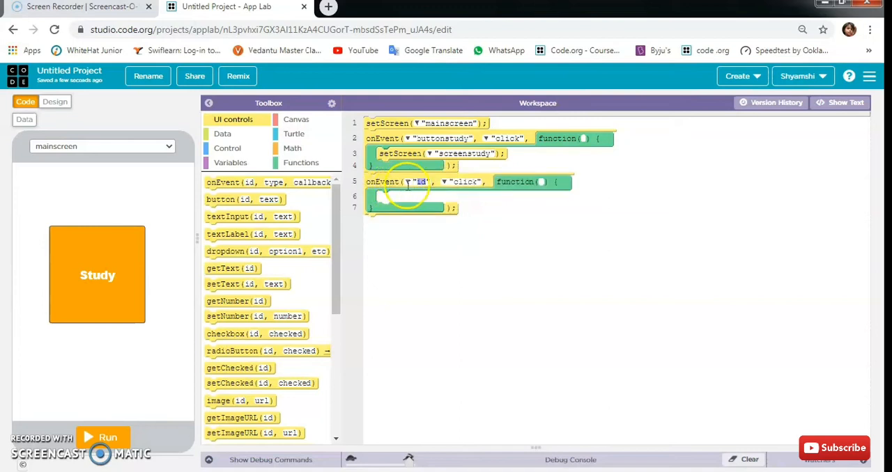
click(421, 181)
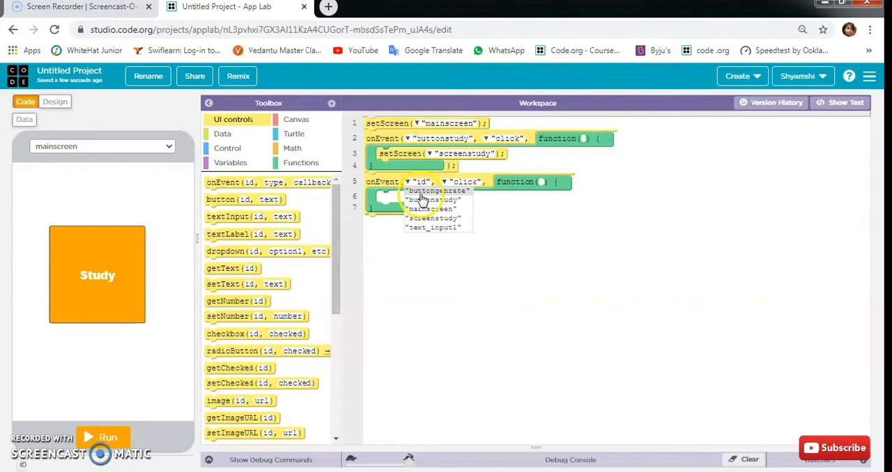
click(436, 190)
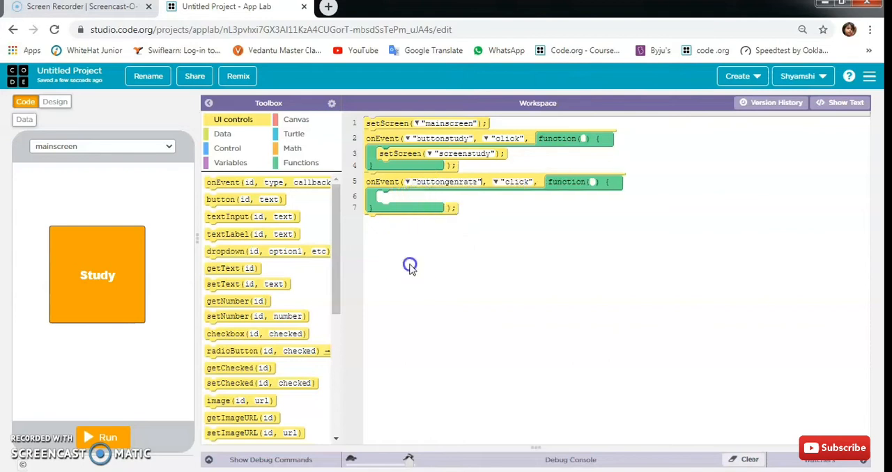
mouse_move(411, 268)
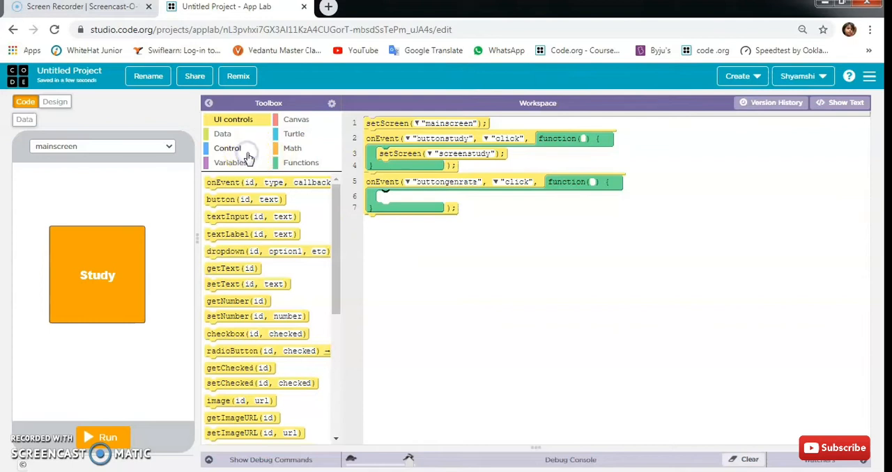
- Show the Control blocks to place a for loop inside the buttongenerate handler
click(227, 148)
text(11)
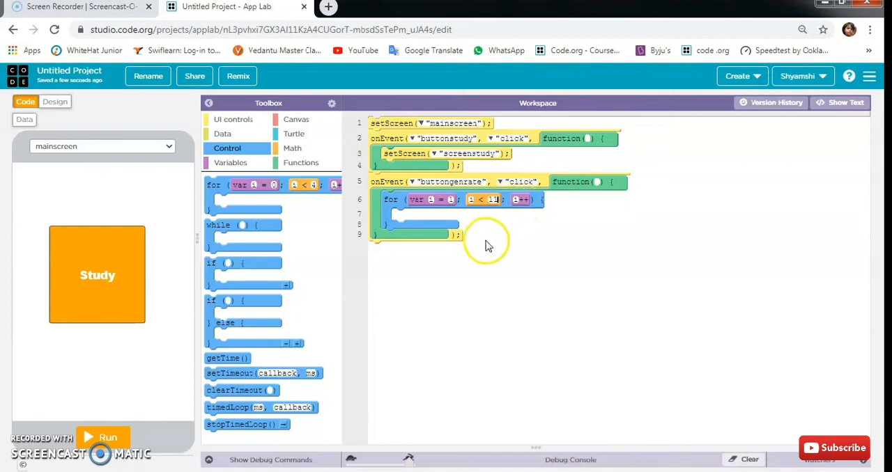
mouse_move(501, 263)
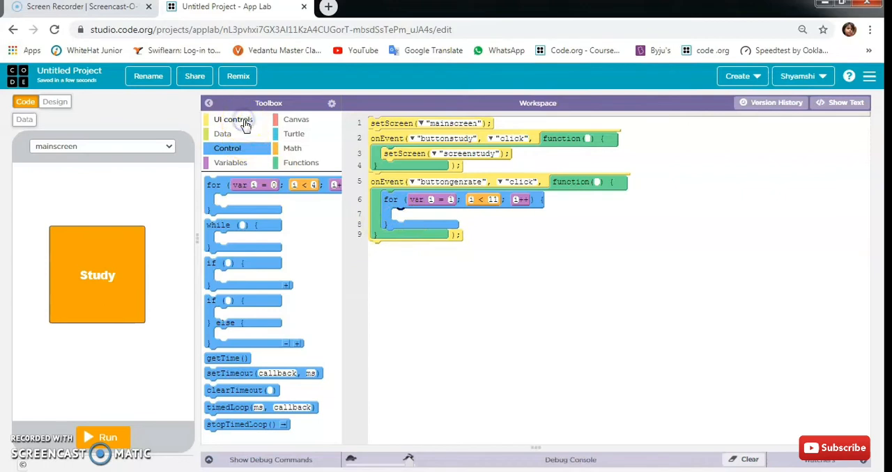
- Browse the UI controls toolbox for the textLabel block to put inside the for loop
click(232, 120)
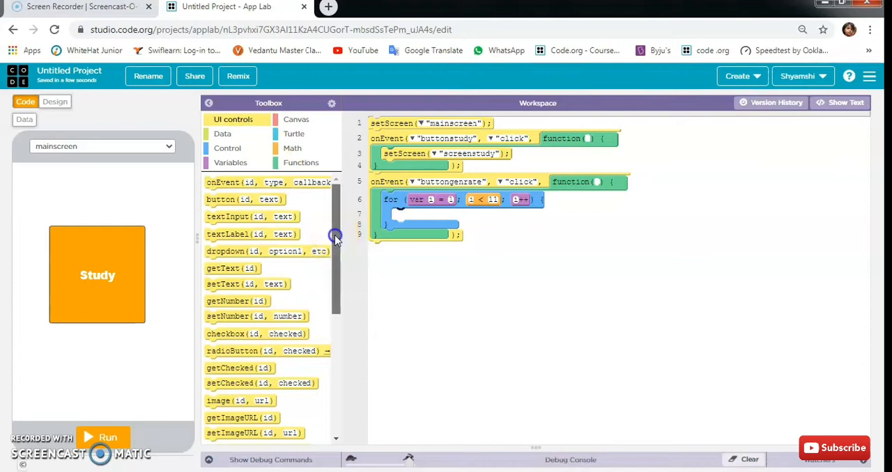
scroll(down, 3)
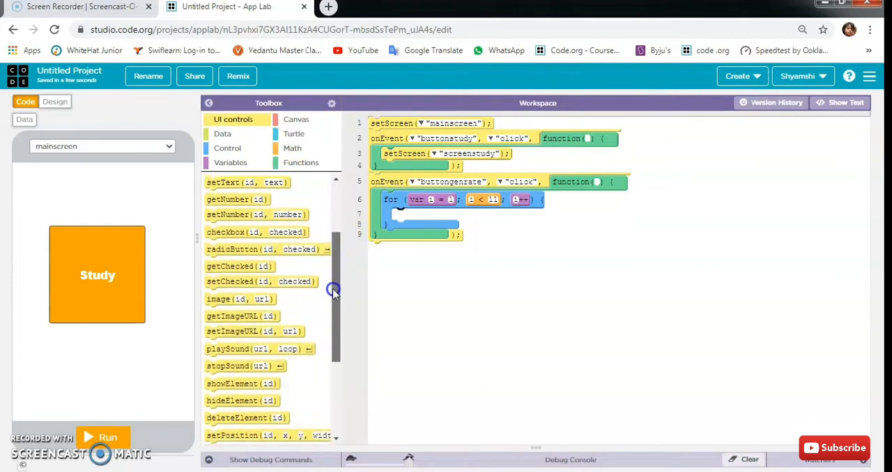
scroll(down, 3)
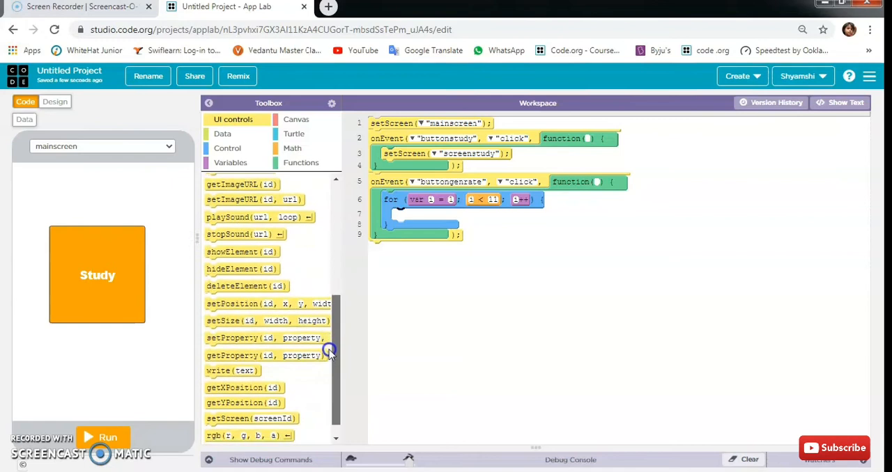
scroll(up, 3)
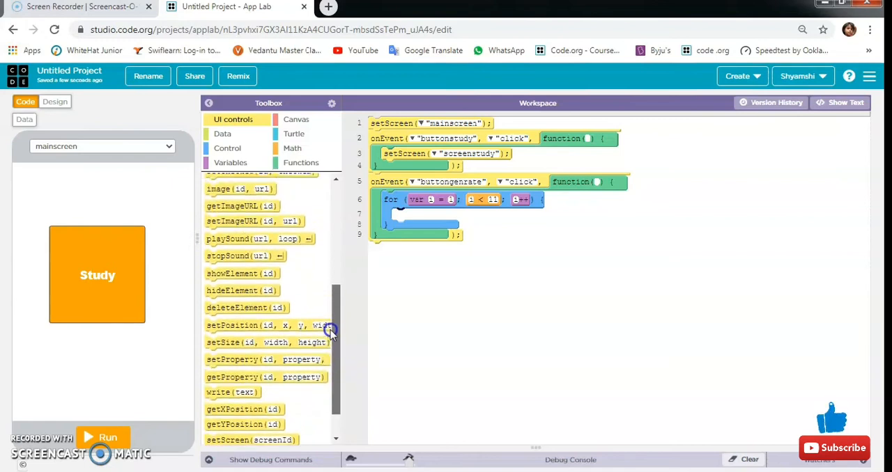
scroll(up, 3)
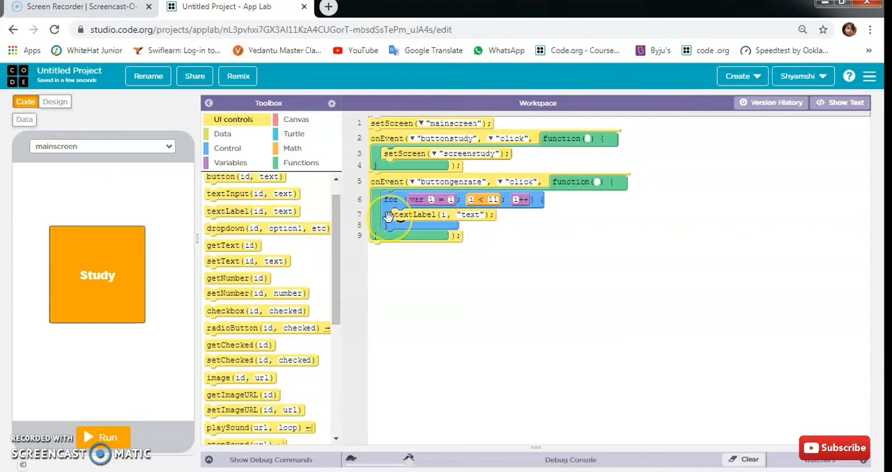
mouse_move(292, 153)
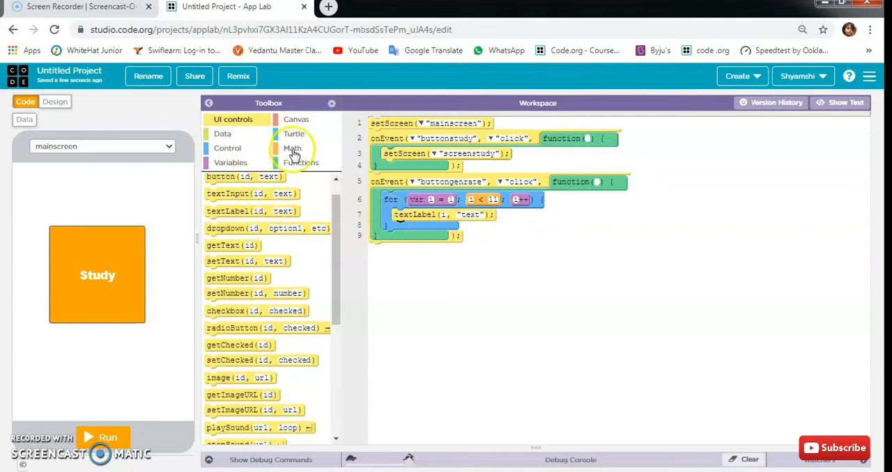
- Build the label text from getText("text_input1") joined with "x", i and "=" using + operators
click(292, 148)
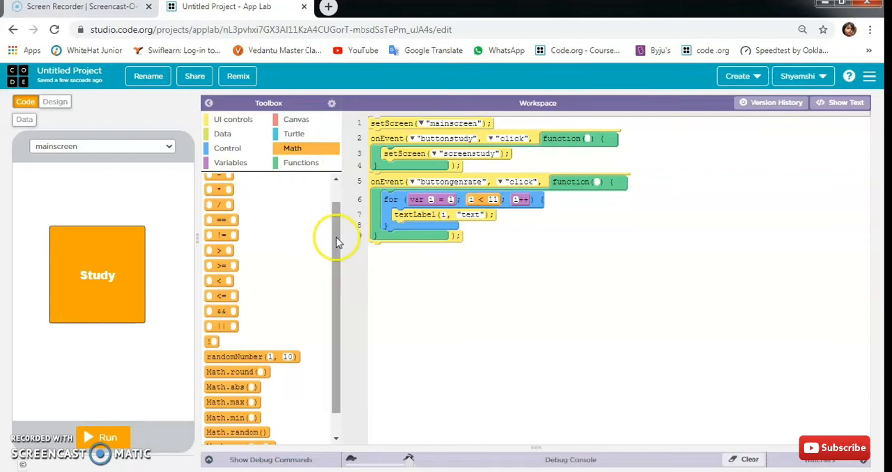
scroll(up, 3)
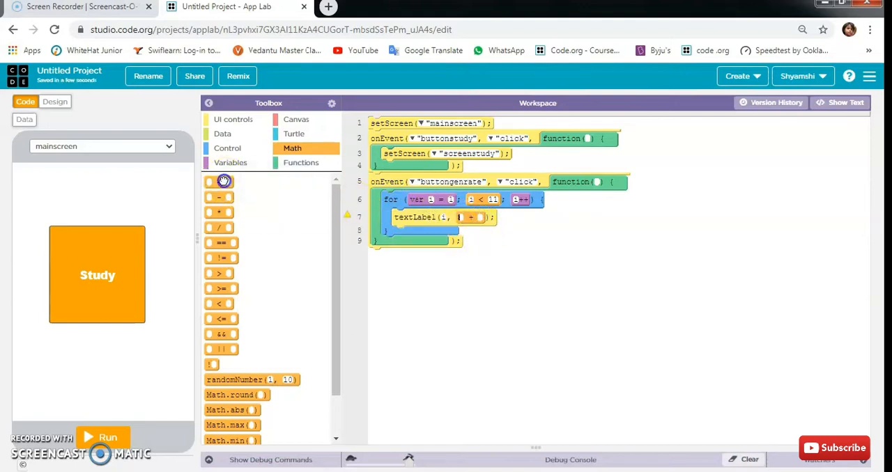
mouse_move(496, 217)
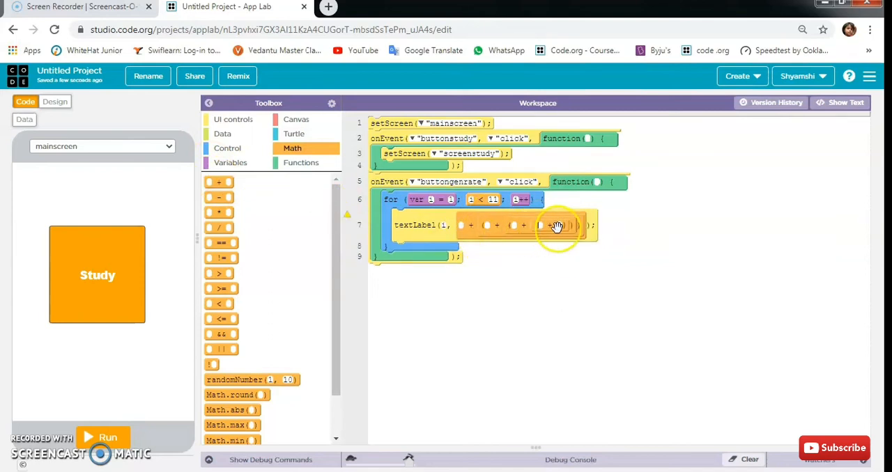
mouse_move(465, 225)
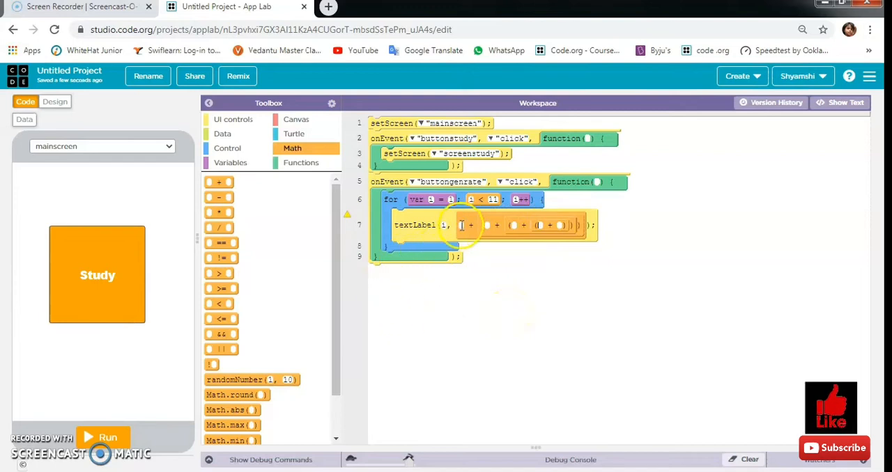
mouse_move(328, 230)
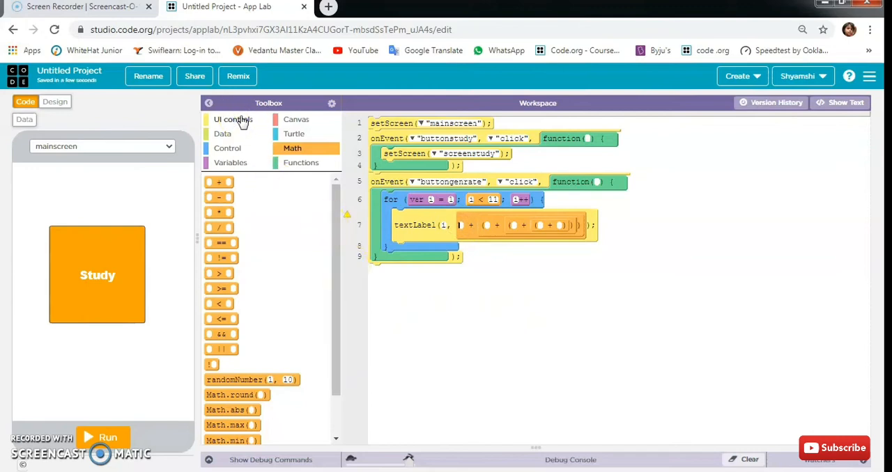
click(232, 119)
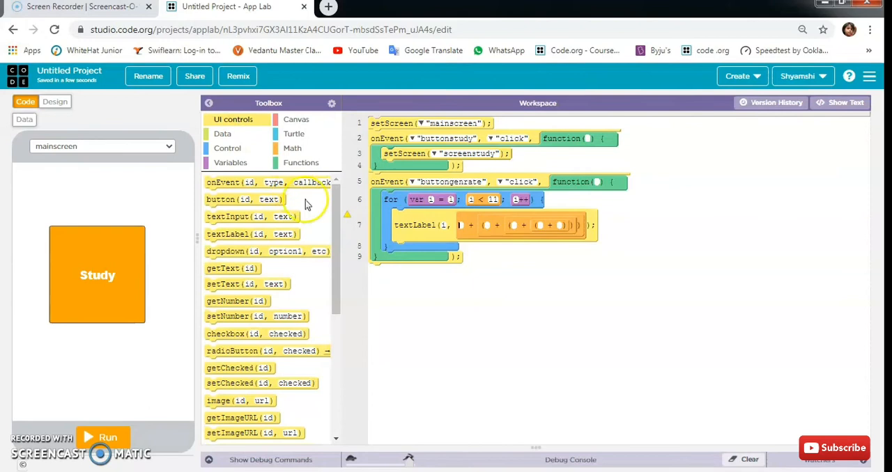
mouse_move(286, 245)
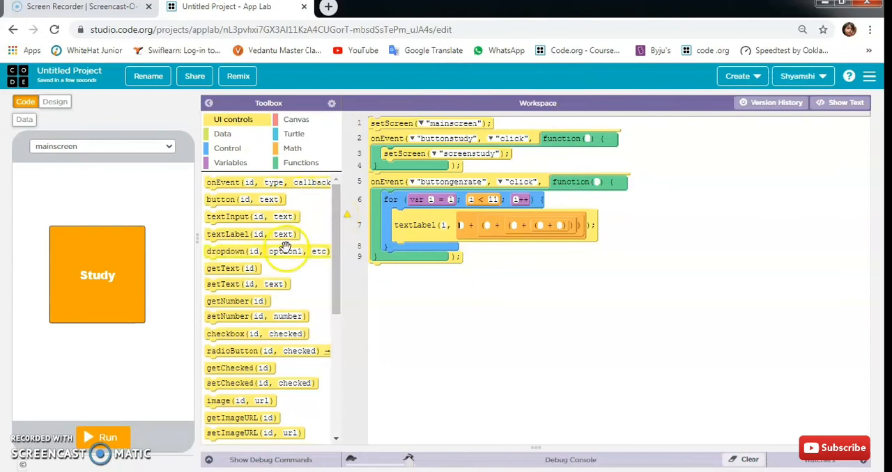
drag(231, 268, 375, 266)
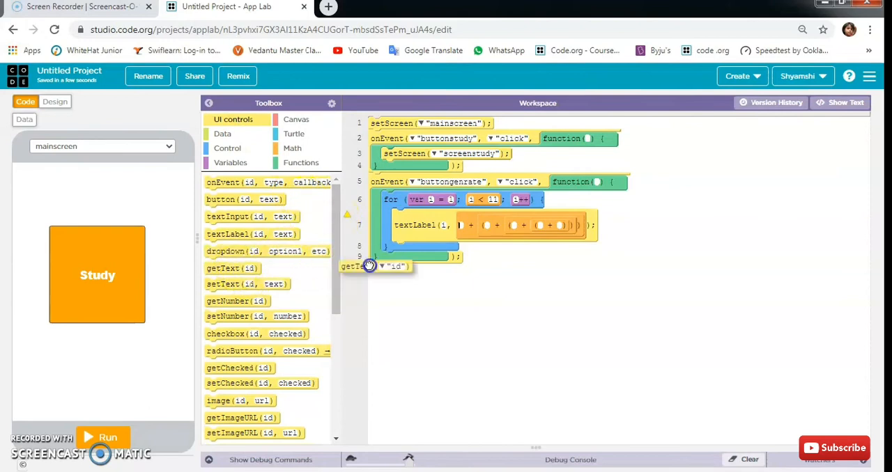
drag(376, 266, 488, 224)
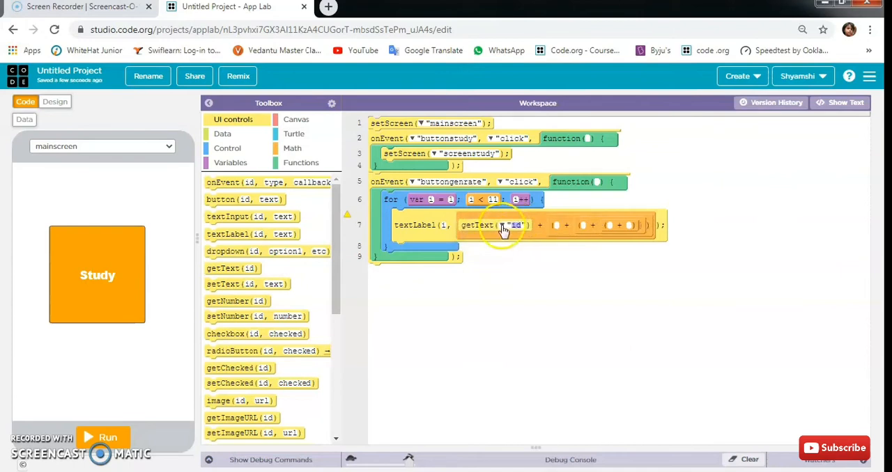
click(503, 226)
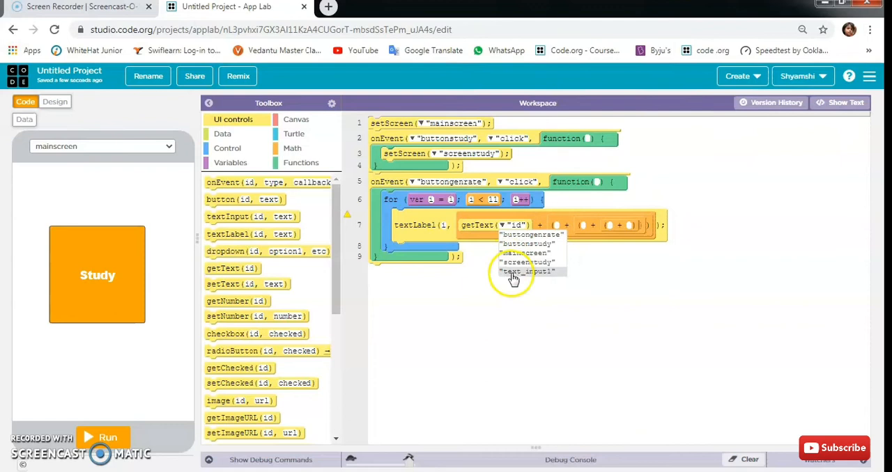
click(526, 270)
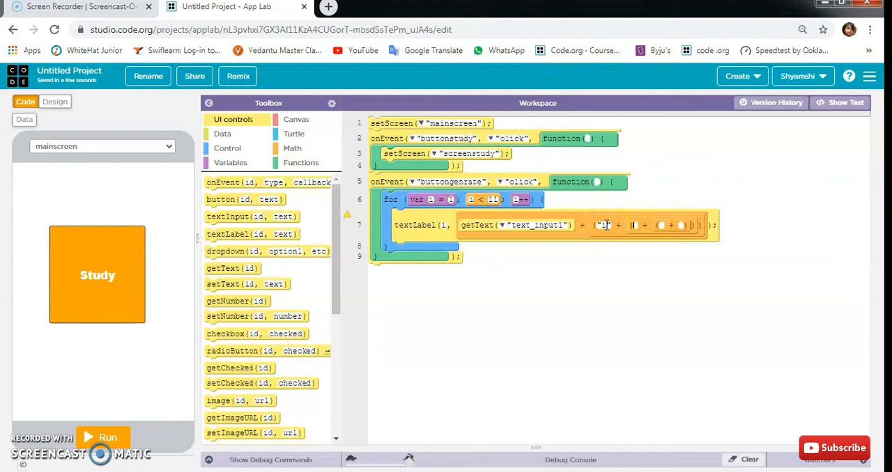
click(604, 226)
text(x)
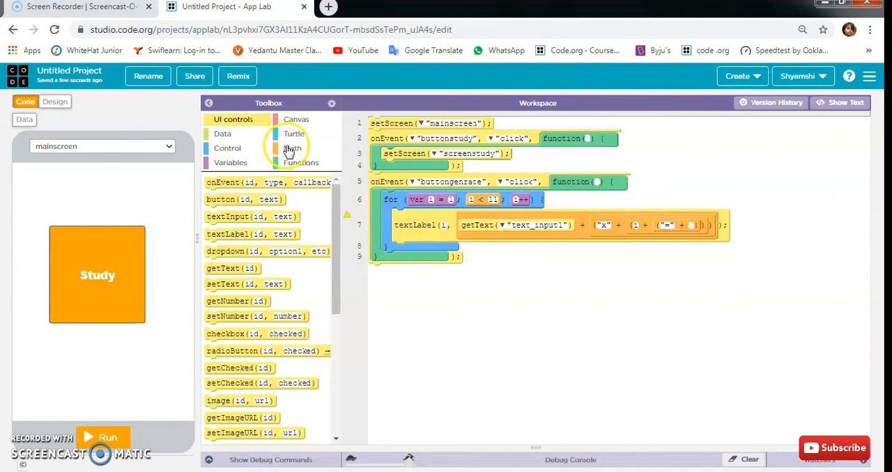
- Append getText("text_input1") multiplied by i so each label shows the result
click(293, 147)
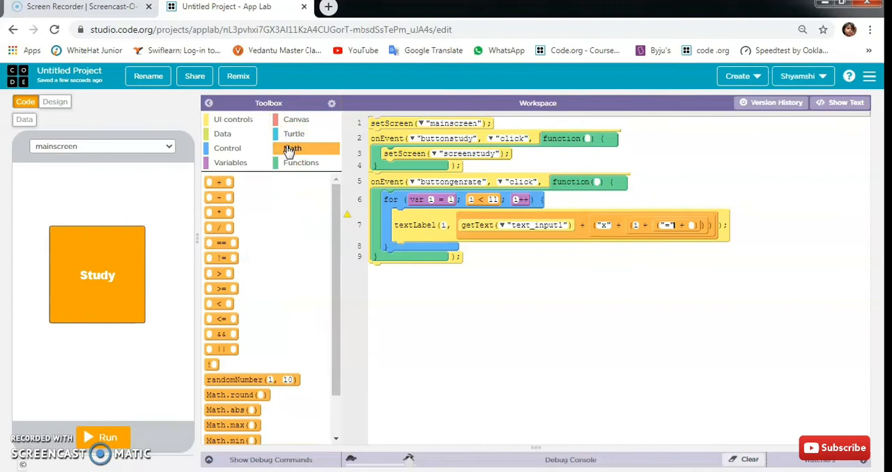
mouse_move(220, 212)
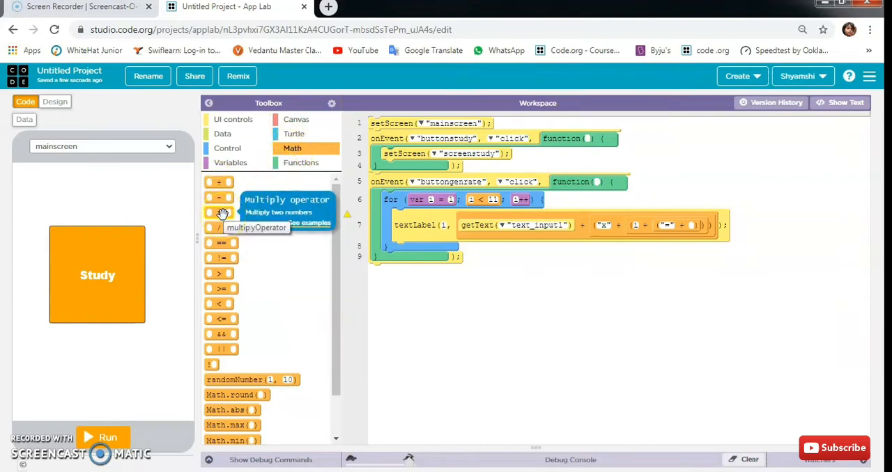
mouse_move(722, 240)
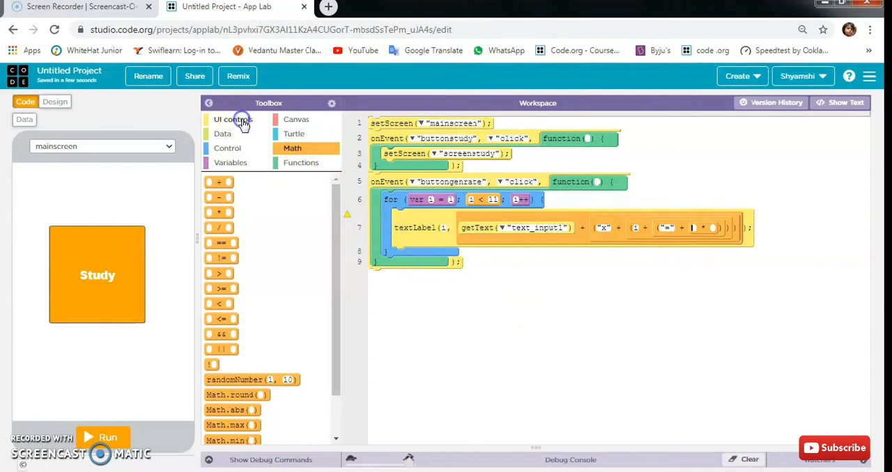
click(232, 120)
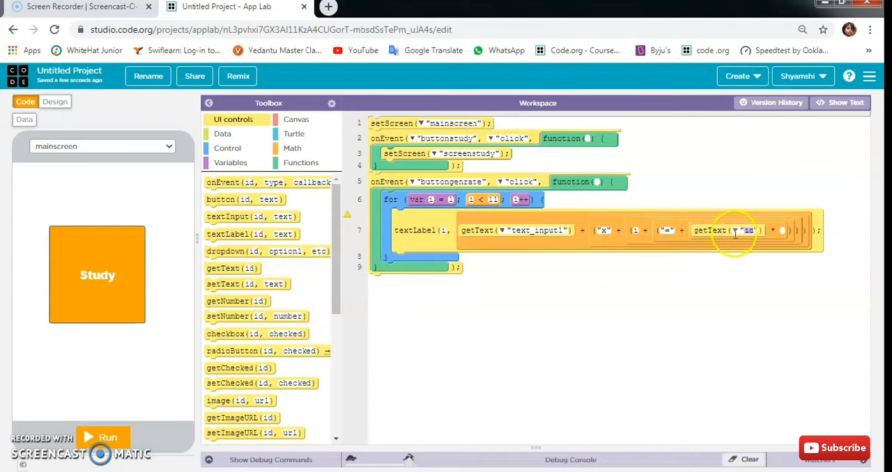
click(747, 232)
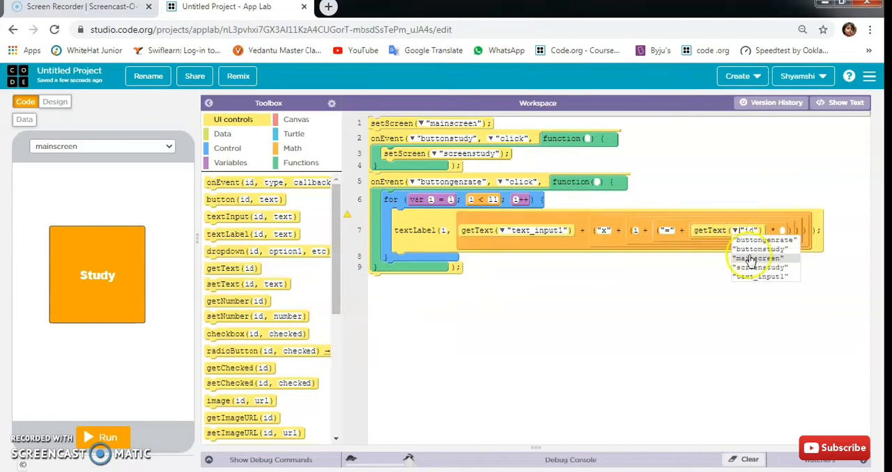
click(759, 276)
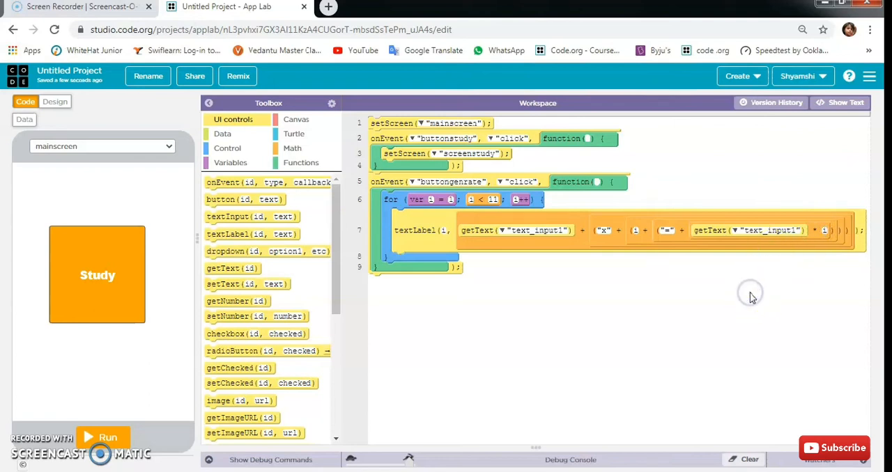
mouse_move(751, 293)
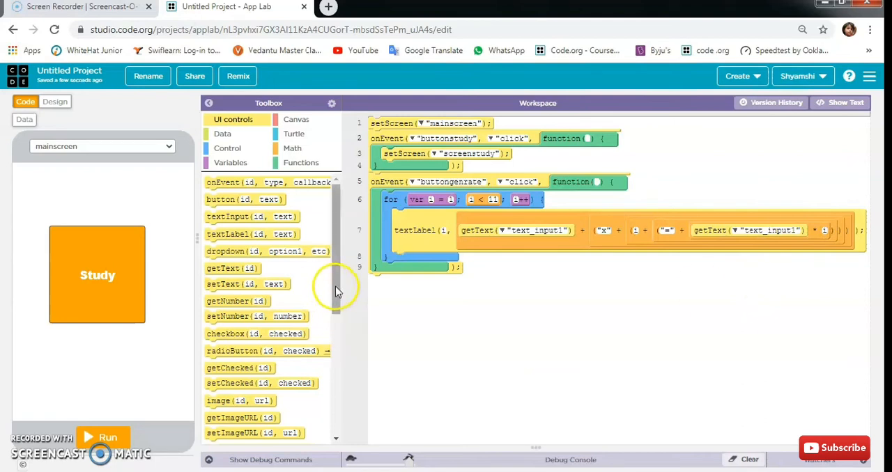
- Add setPosition for element i inside the loop at x 100 with y computed as i * 40
scroll(down, 3)
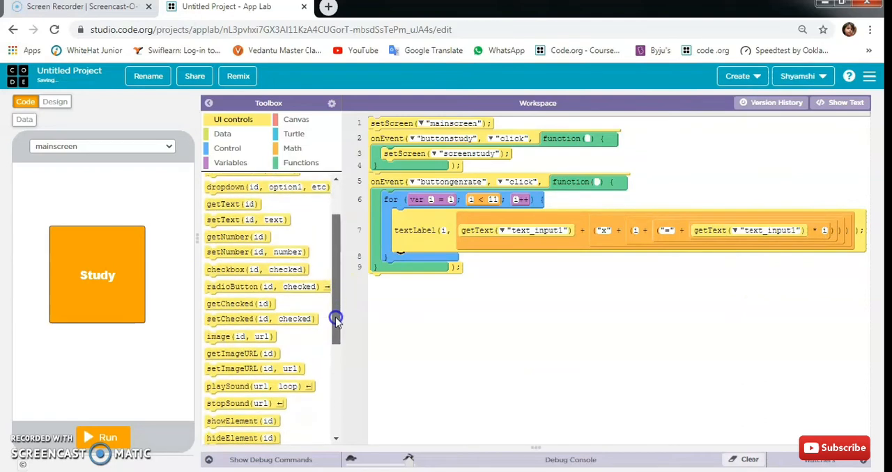
scroll(down, 3)
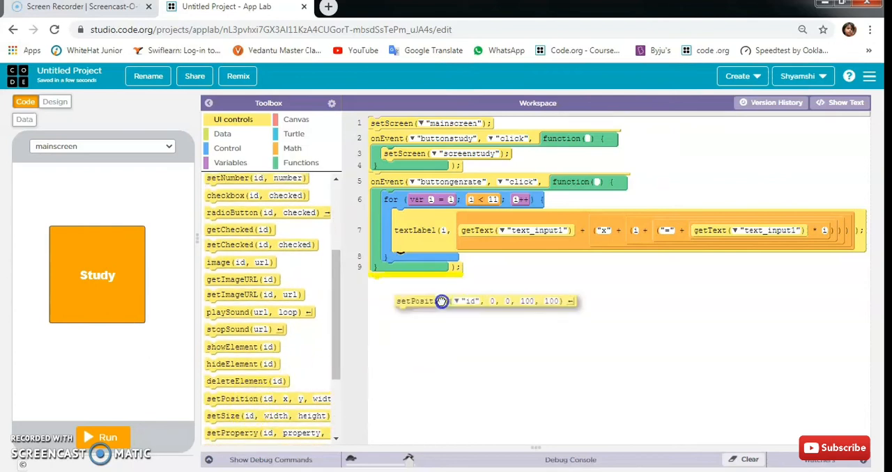
drag(415, 301, 415, 258)
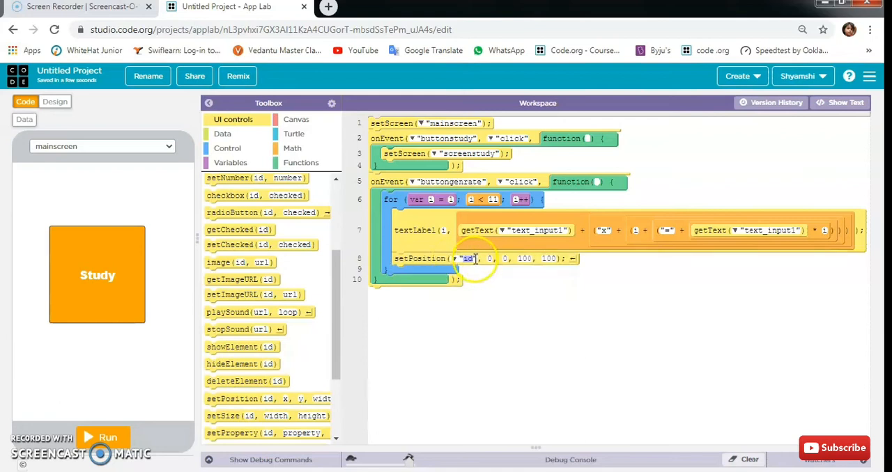
click(466, 259)
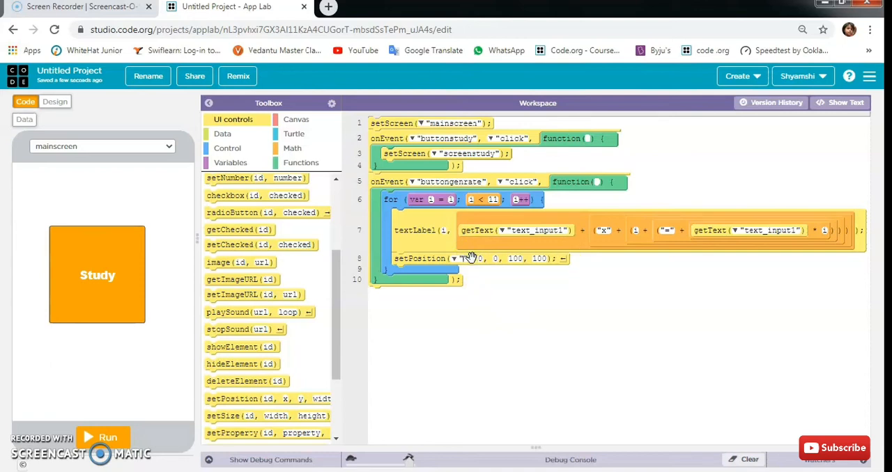
mouse_move(465, 257)
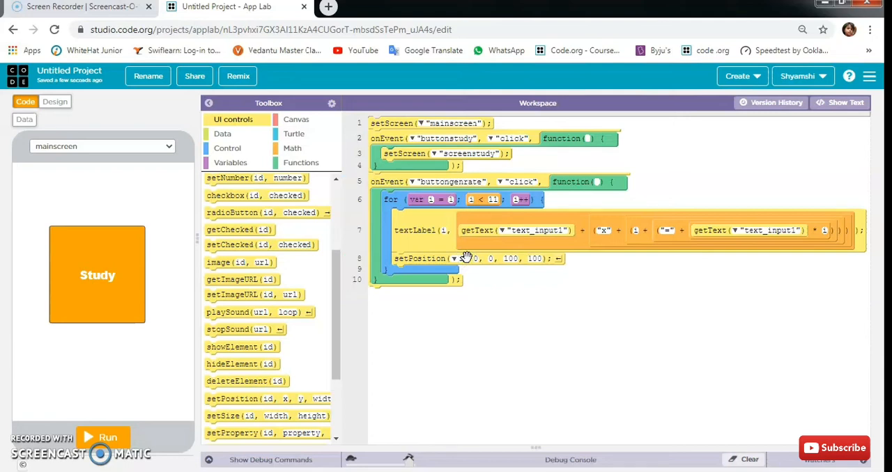
click(477, 259)
text(100)
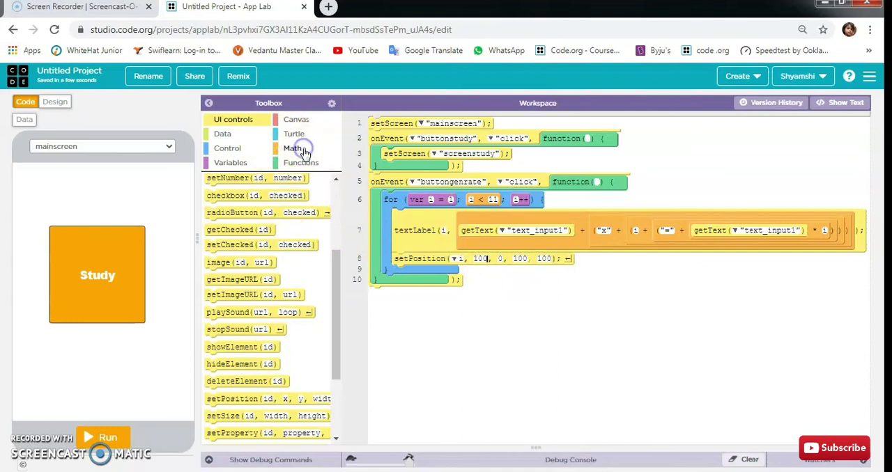
click(292, 148)
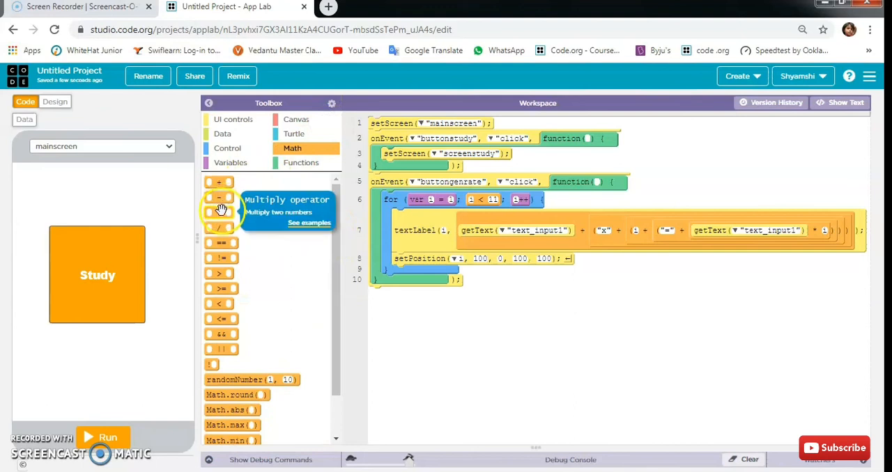
mouse_move(513, 270)
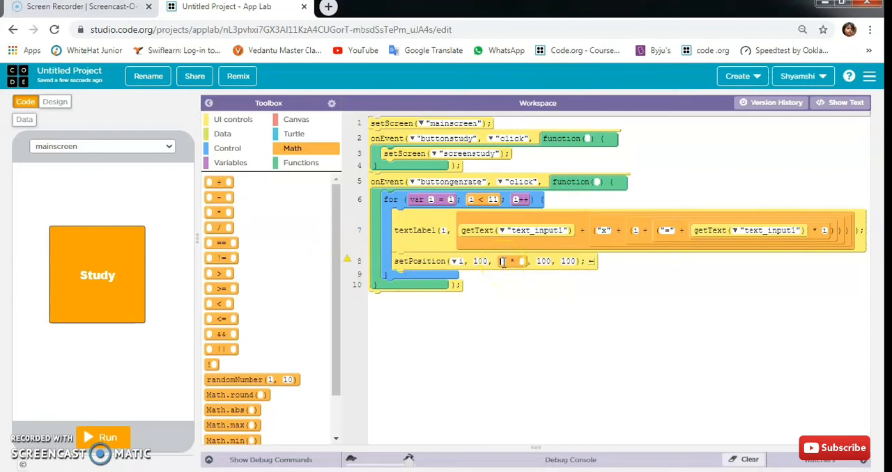
mouse_move(513, 262)
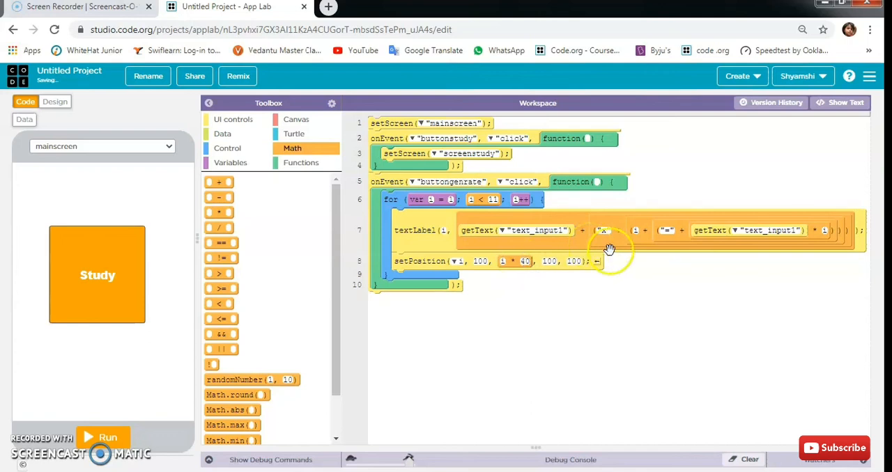
mouse_move(588, 292)
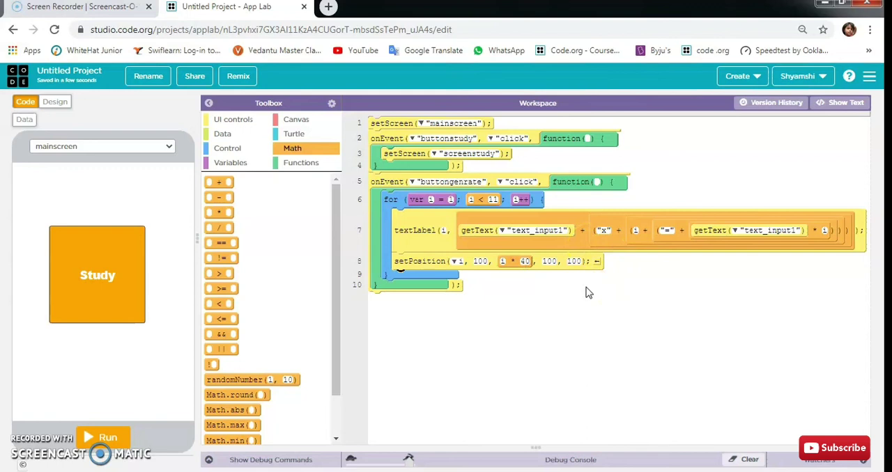
mouse_move(347, 230)
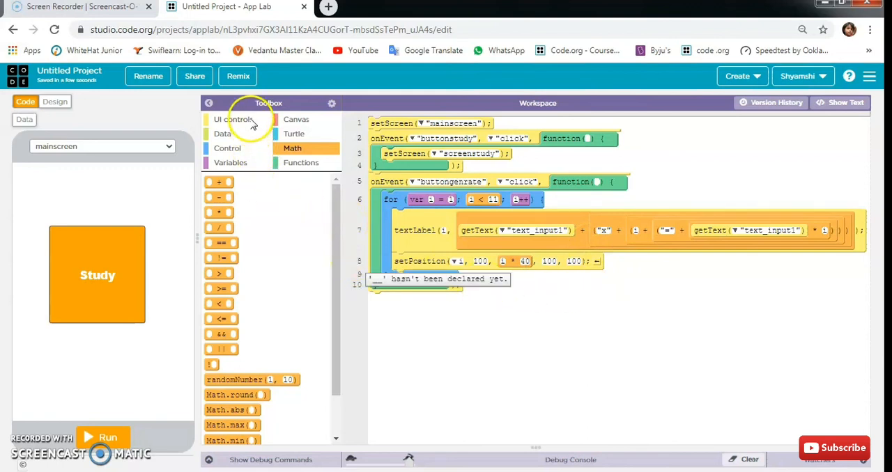
- Add hideElement calls for "buttongenerate" and "text_input1" after the loop
click(234, 120)
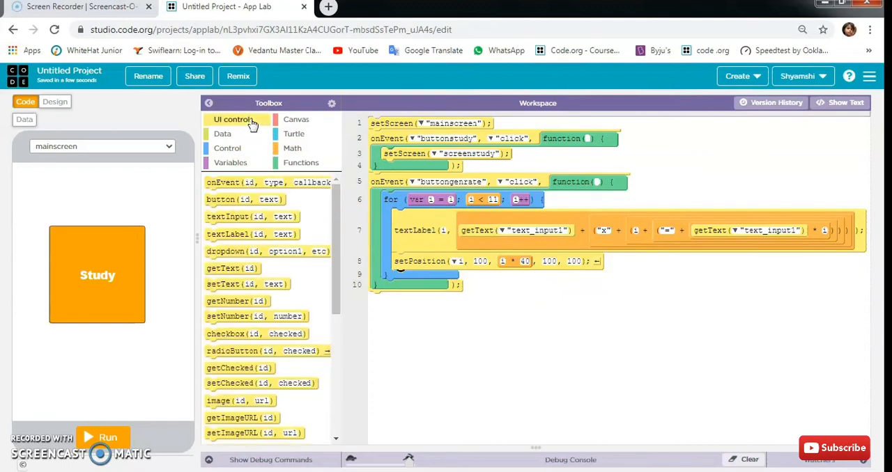
mouse_move(335, 220)
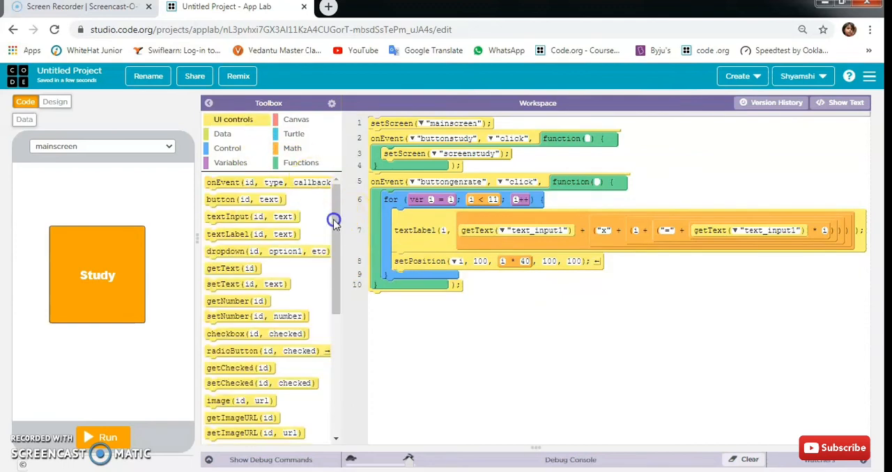
scroll(down, 3)
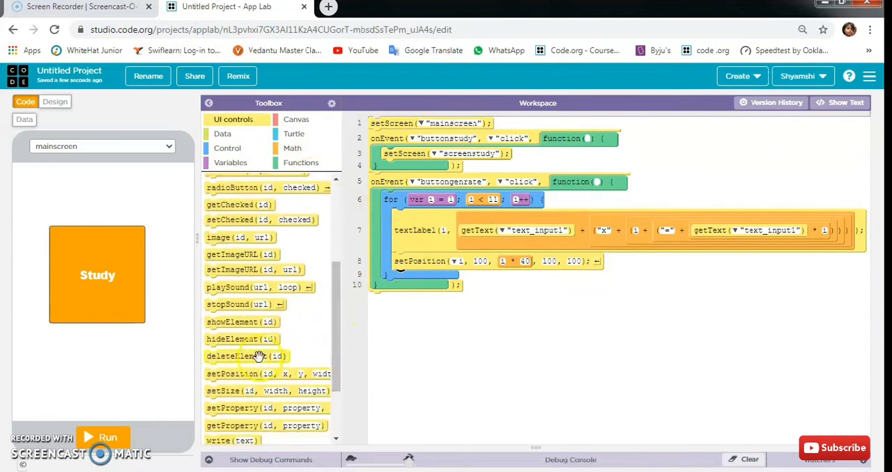
drag(242, 338, 415, 296)
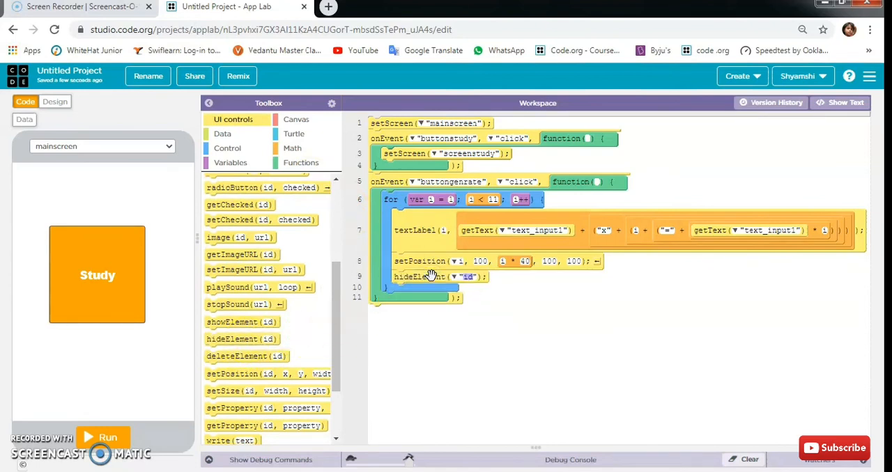
mouse_move(242, 340)
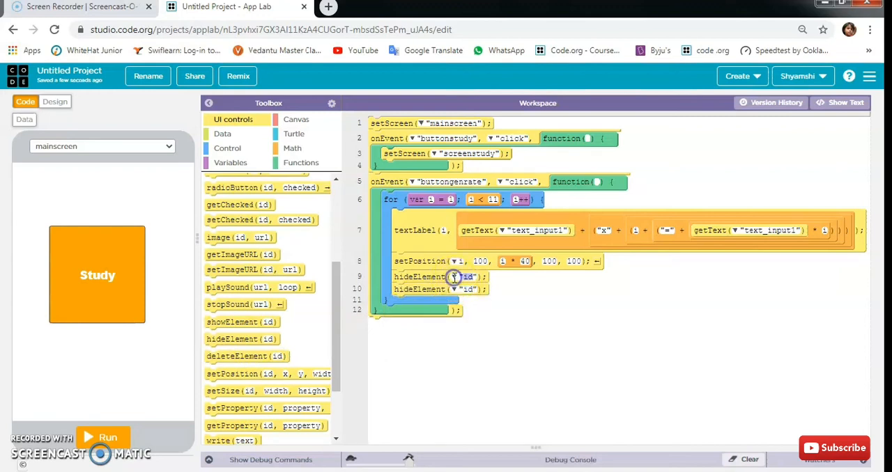
click(465, 289)
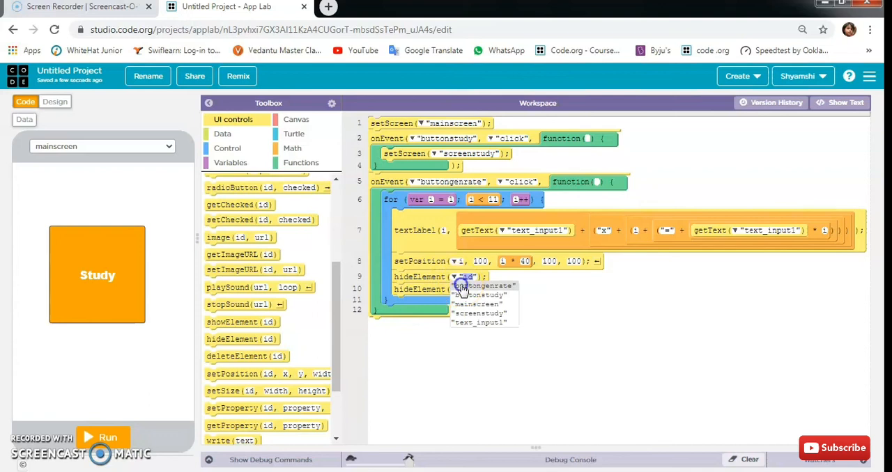
click(485, 286)
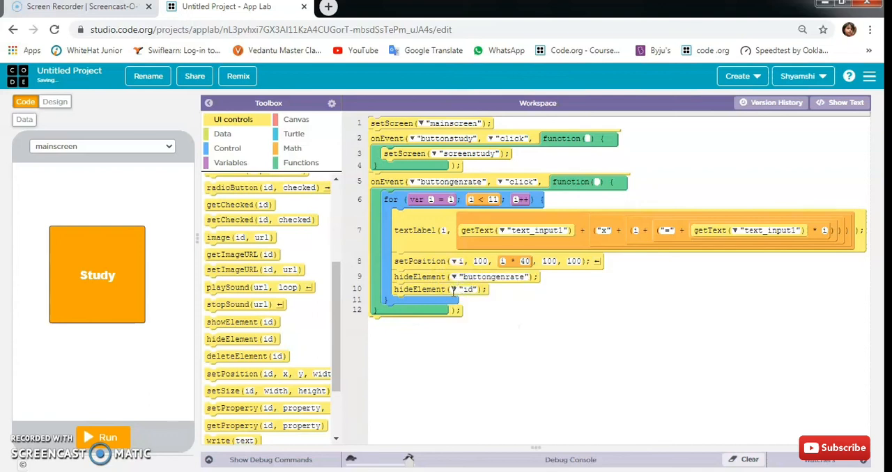
click(467, 290)
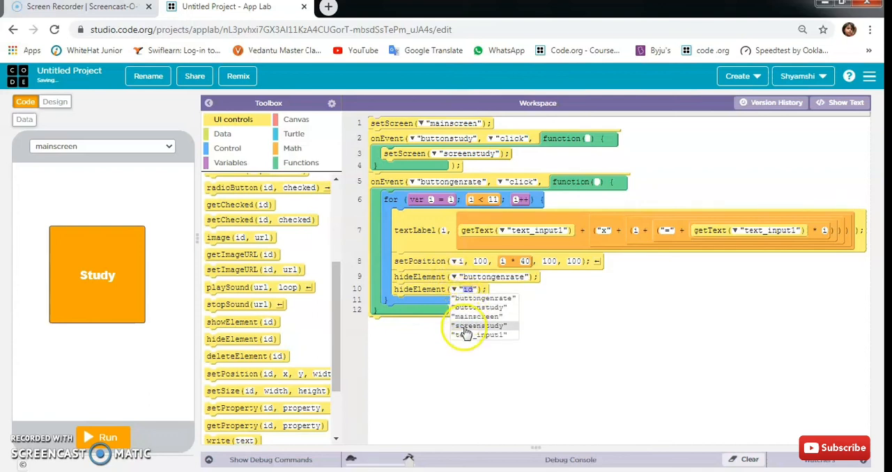
click(479, 334)
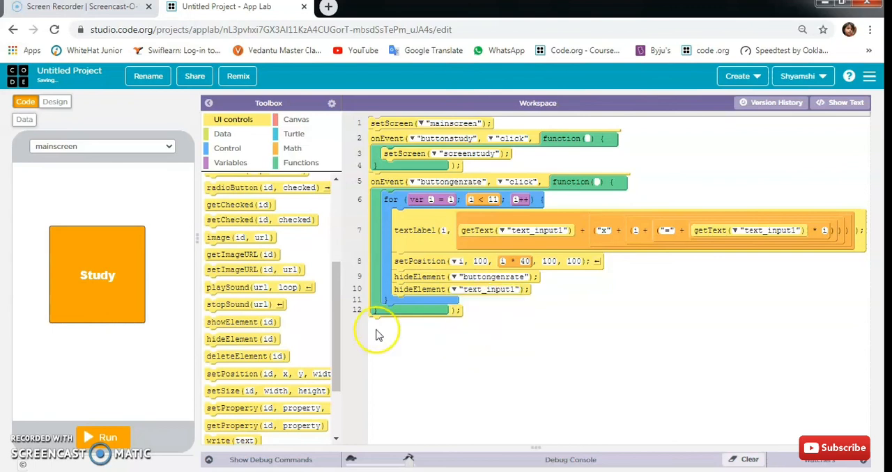
mouse_move(132, 338)
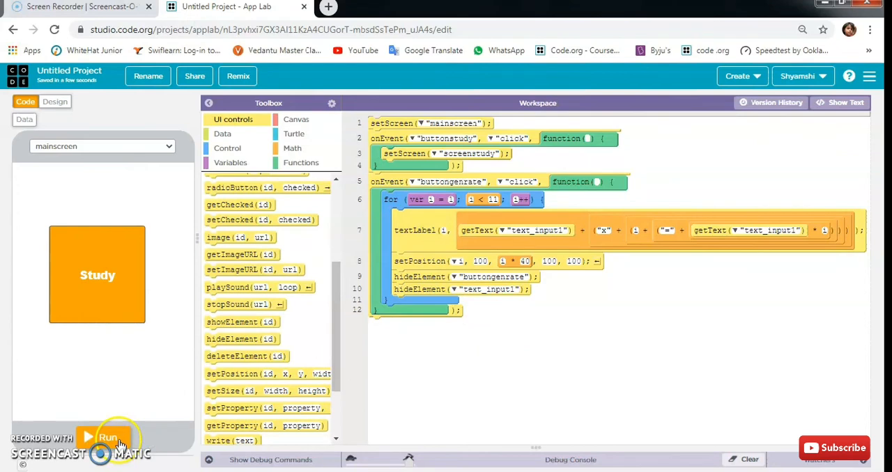
click(107, 437)
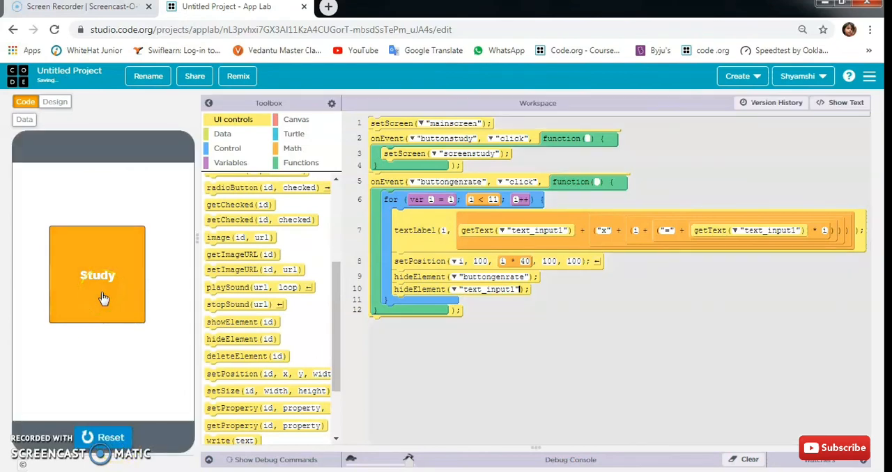
click(98, 275)
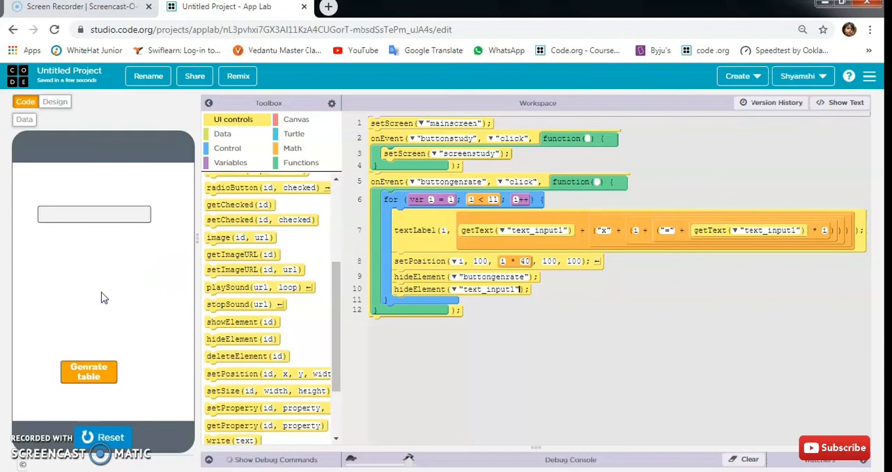
click(94, 215)
text(2)
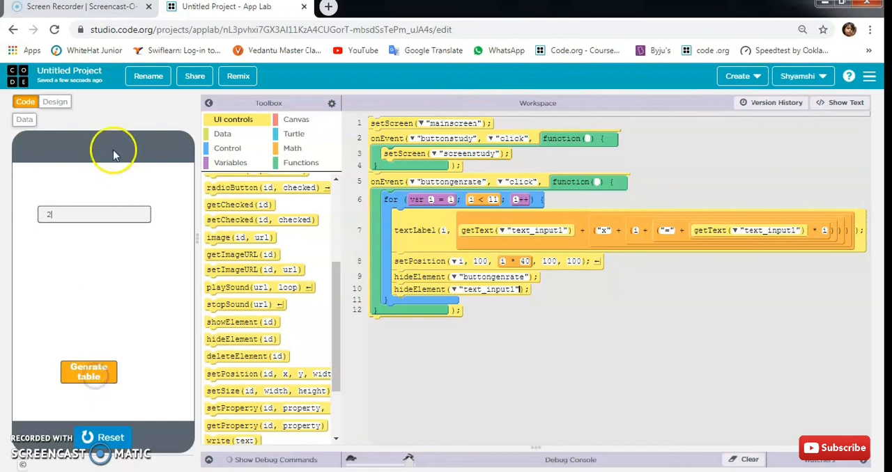
click(89, 372)
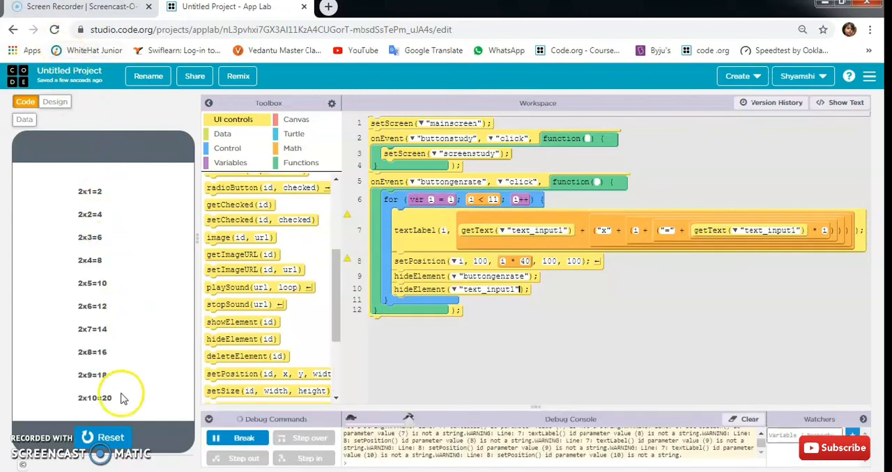
mouse_move(109, 290)
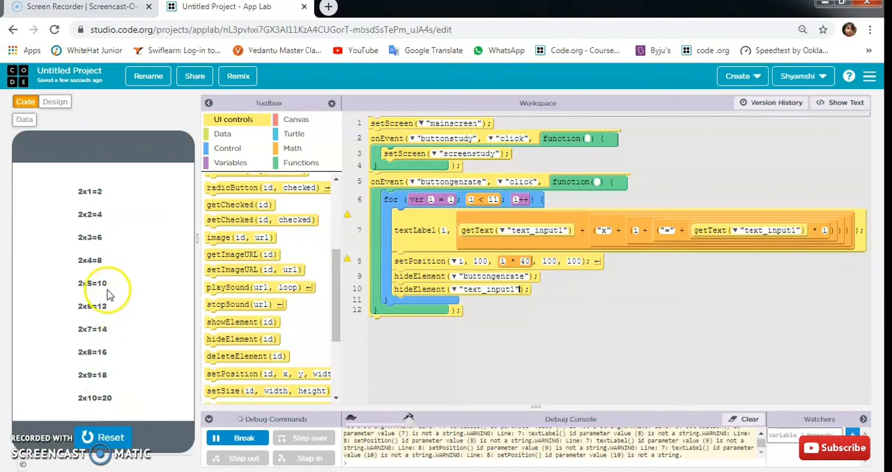
mouse_move(112, 399)
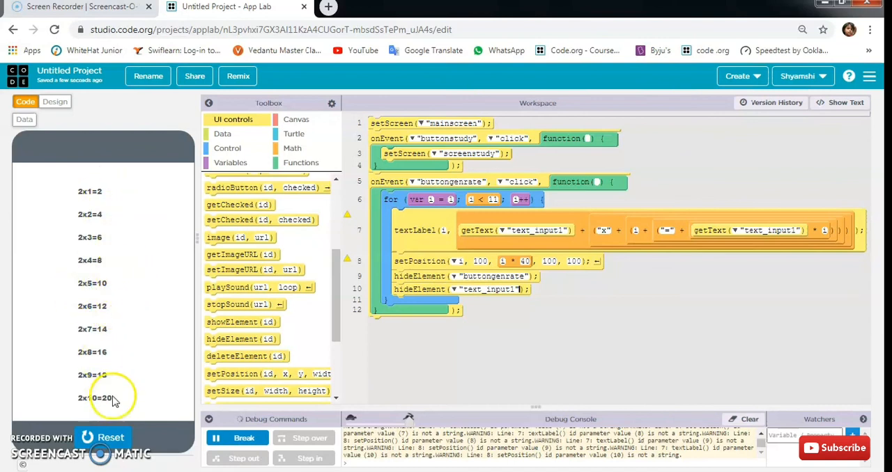
click(103, 438)
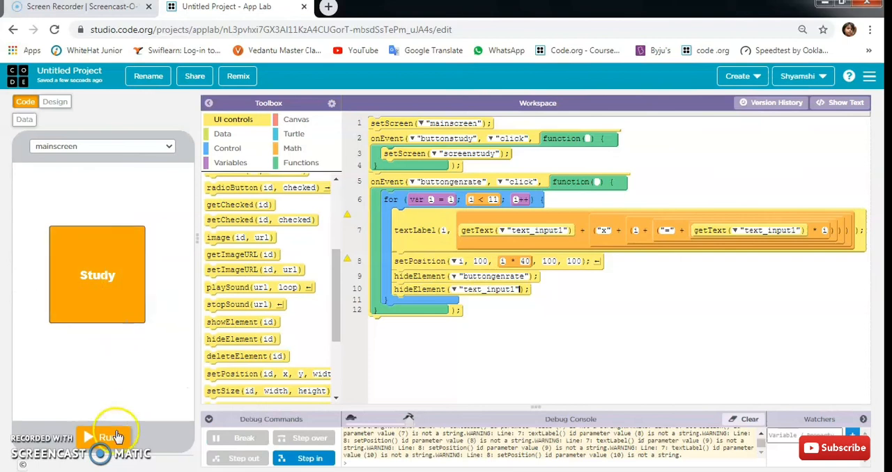
click(105, 437)
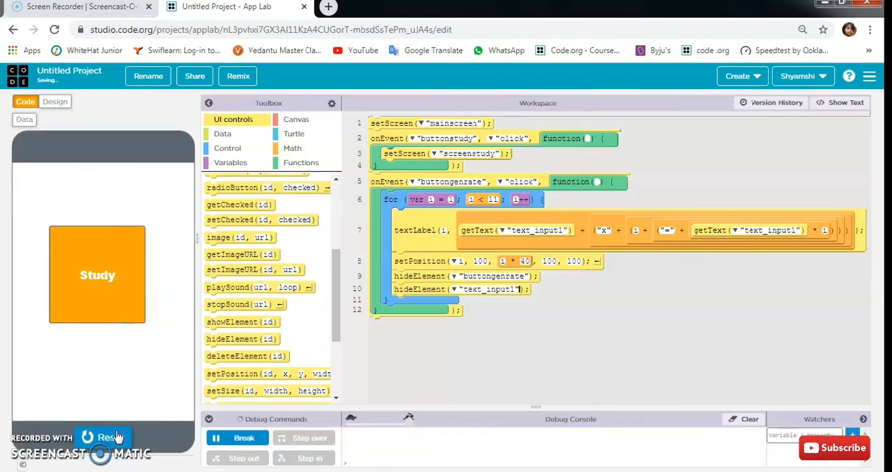
click(103, 438)
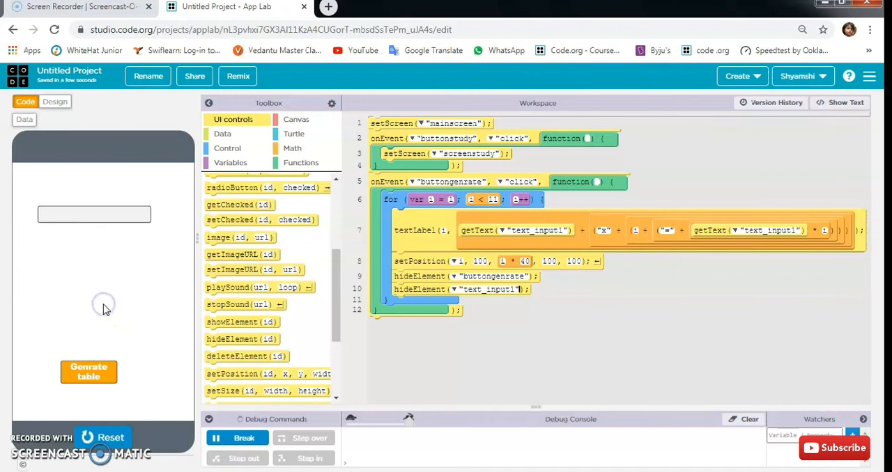
click(95, 215)
text(70)
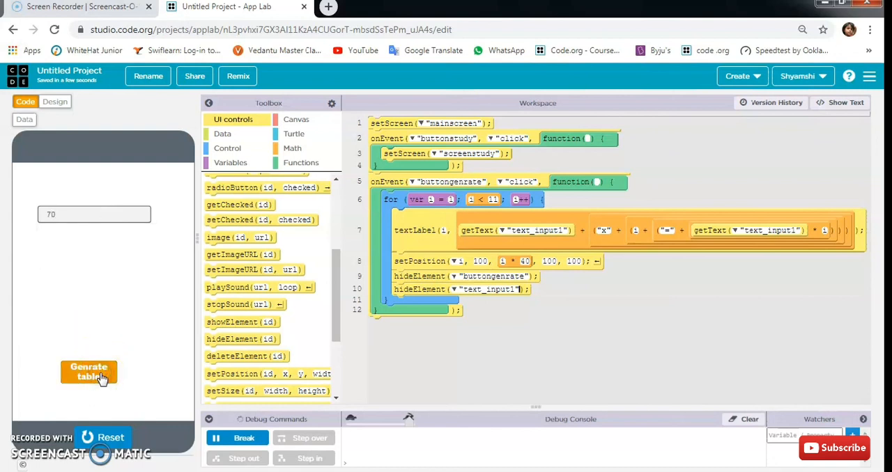
click(90, 370)
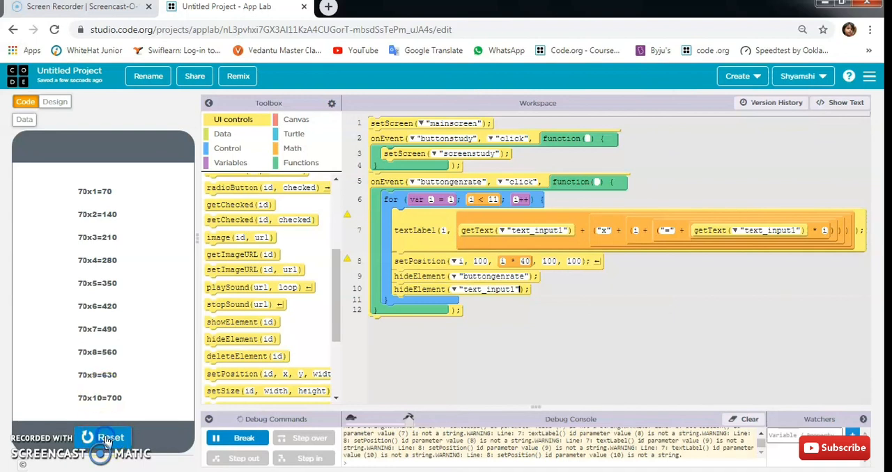
click(103, 438)
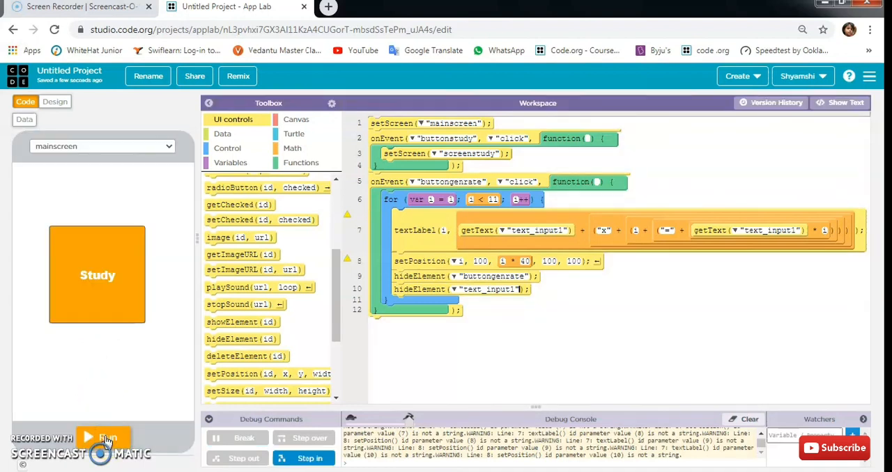